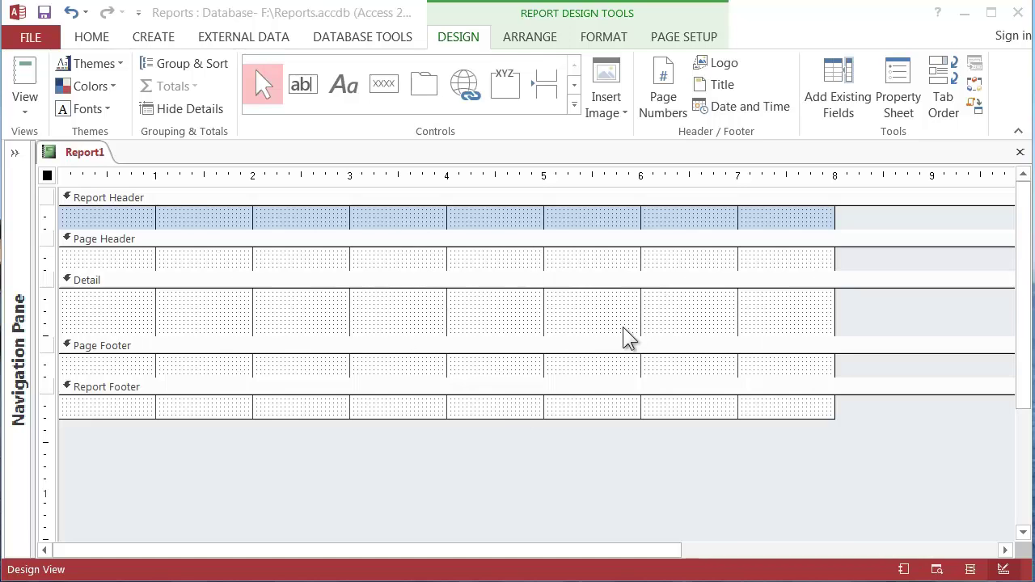
{"action": "mouse_move", "coordinate": [718, 278]}
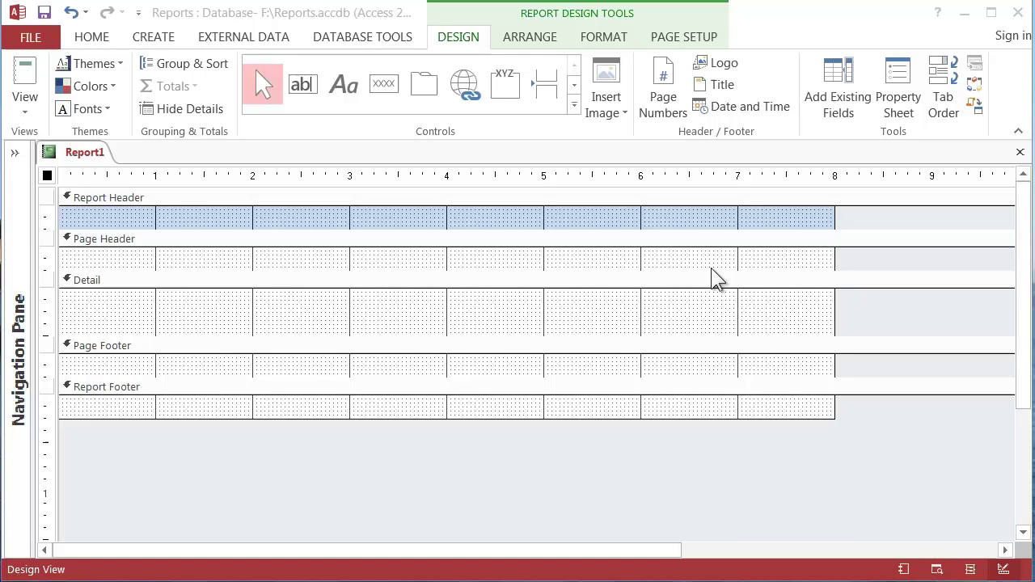
{"action": "mouse_move", "coordinate": [291, 226]}
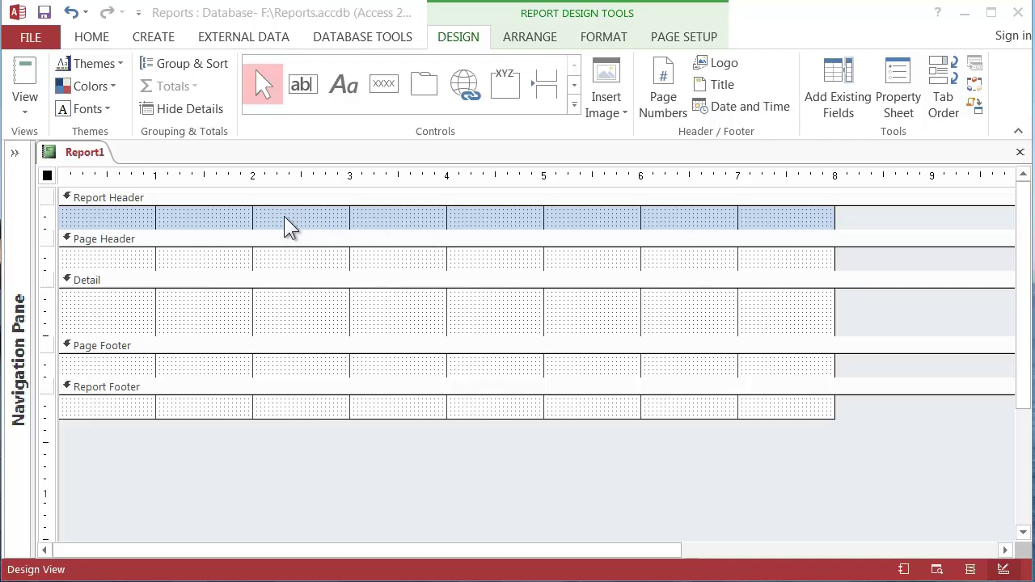
Close Report1 without saving and show the Create ribbon for new database objects
{"action": "left_click", "coordinate": [105, 197]}
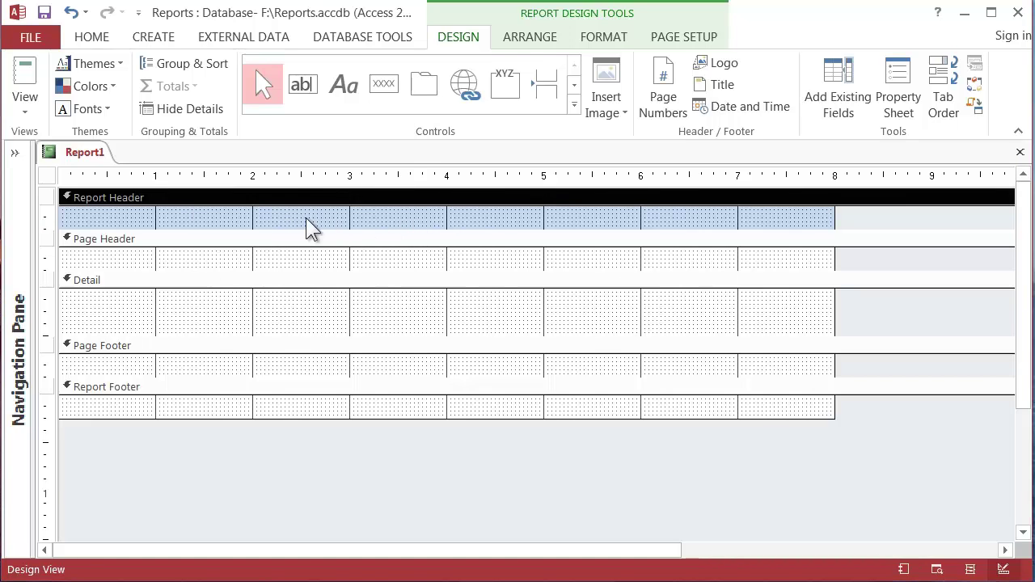
{"action": "mouse_move", "coordinate": [677, 233]}
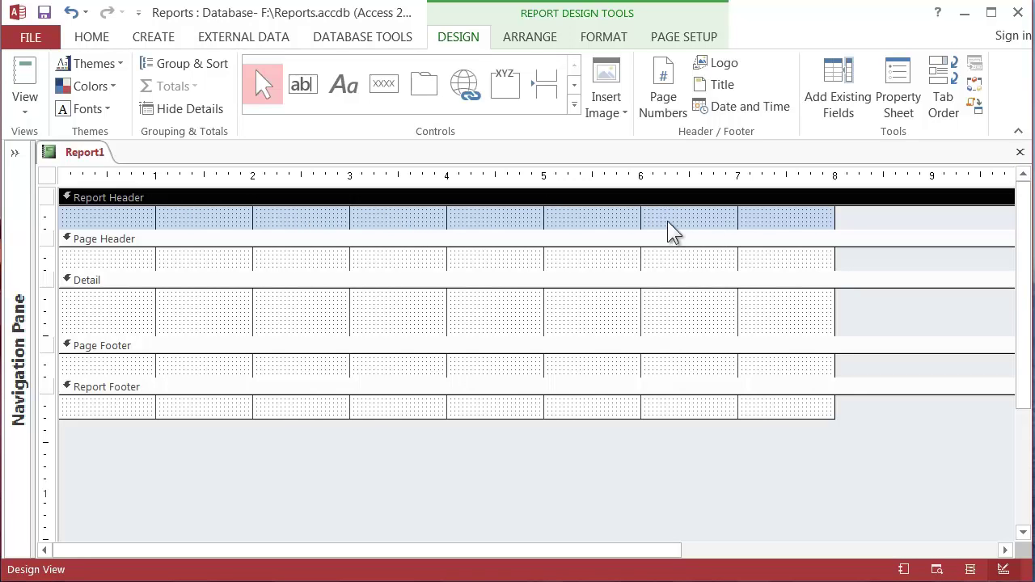
{"action": "mouse_move", "coordinate": [508, 227]}
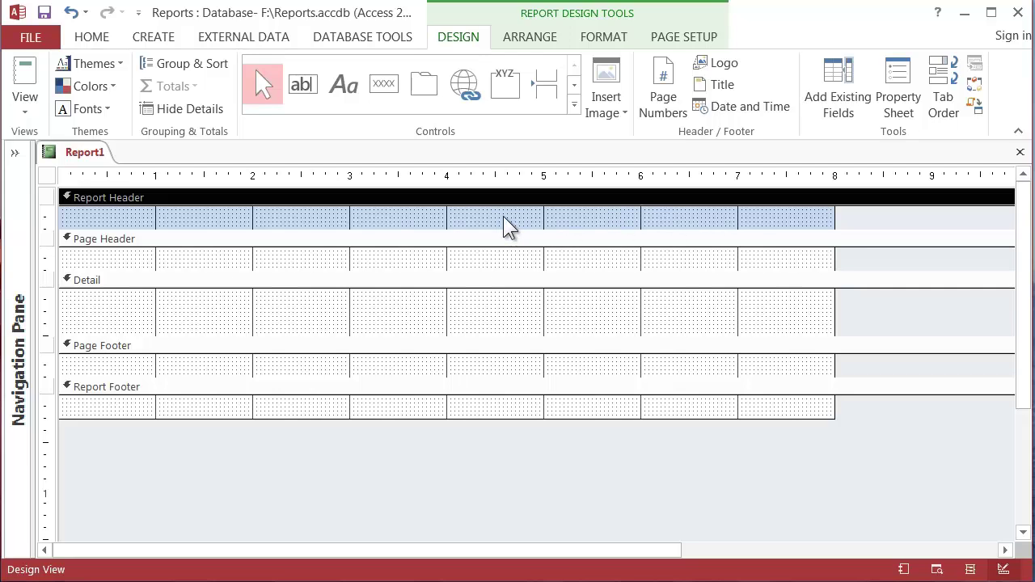
{"action": "mouse_move", "coordinate": [508, 422]}
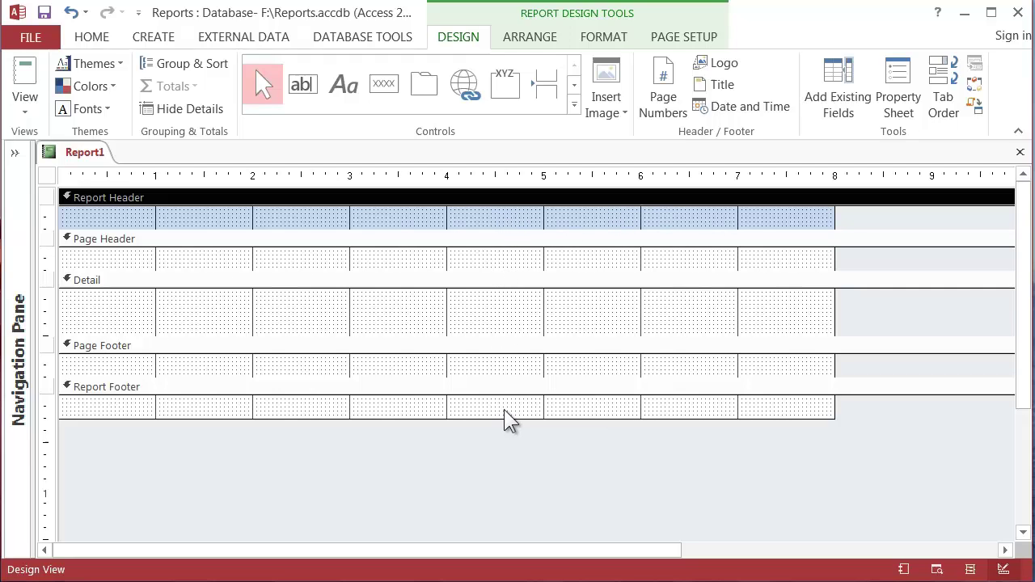
{"action": "mouse_move", "coordinate": [574, 233]}
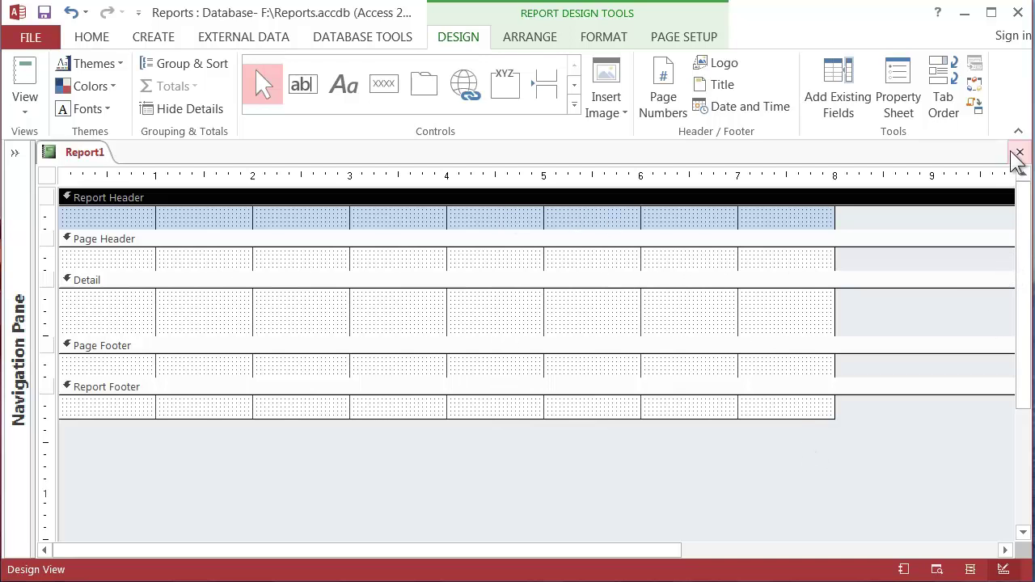
{"action": "left_click", "coordinate": [1019, 152]}
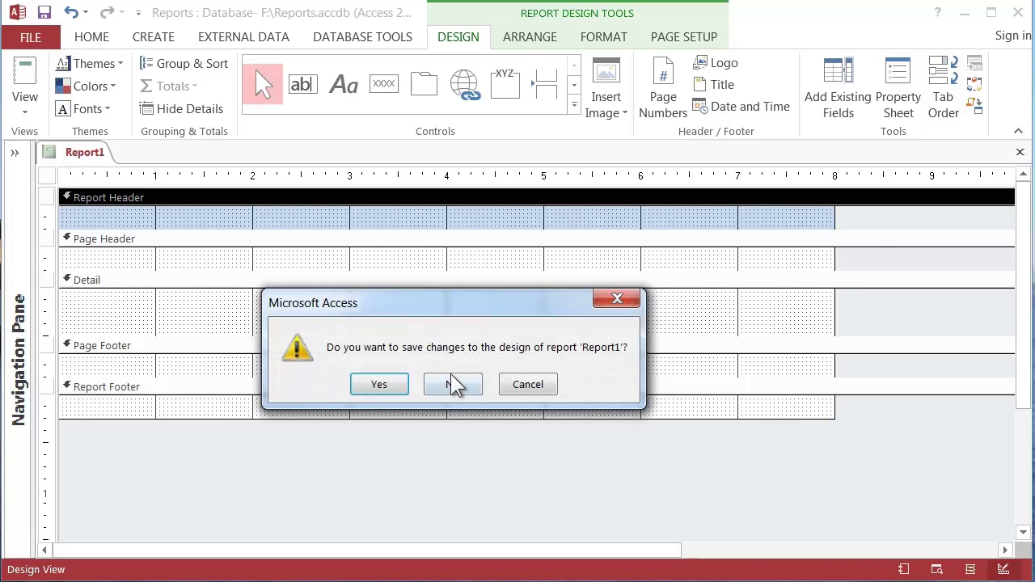
{"action": "left_click", "coordinate": [452, 385]}
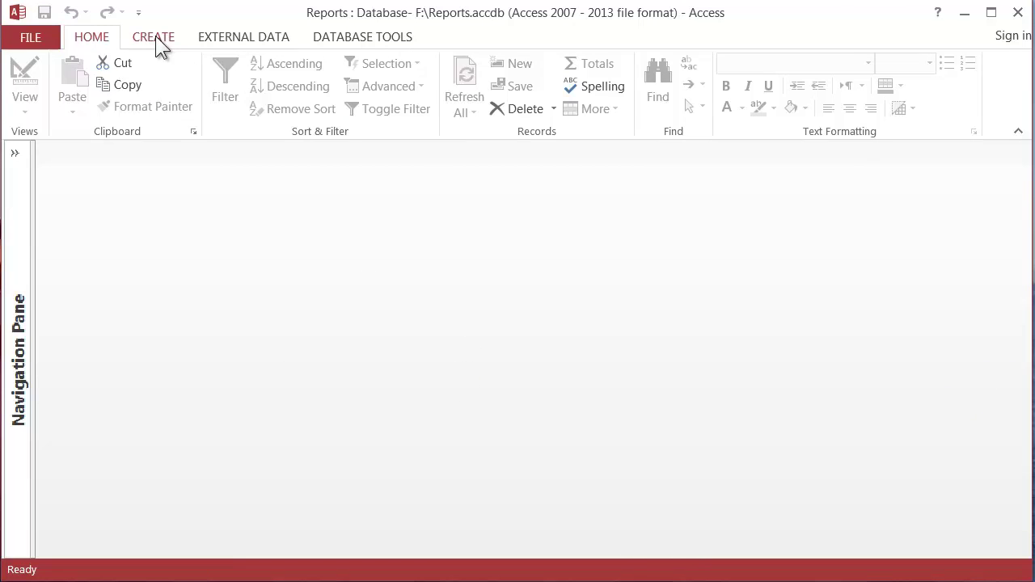
{"action": "left_click", "coordinate": [152, 35]}
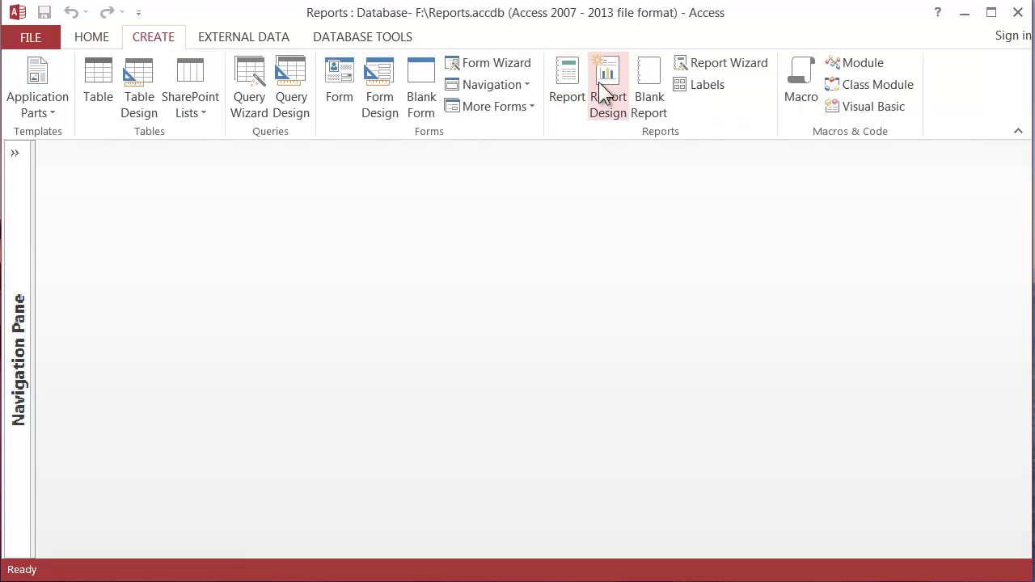
{"action": "mouse_move", "coordinate": [720, 63]}
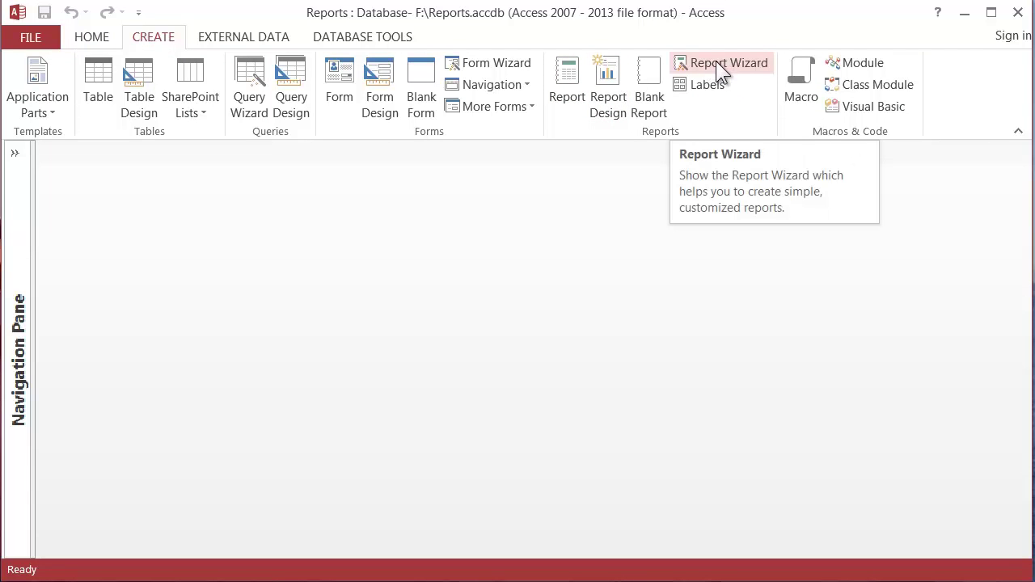
Start the Report Wizard on August 2014 Orders, selecting LastName, OrdNo, OrderDate, ProdName, UnitPrice and Qty
{"action": "left_click", "coordinate": [727, 62]}
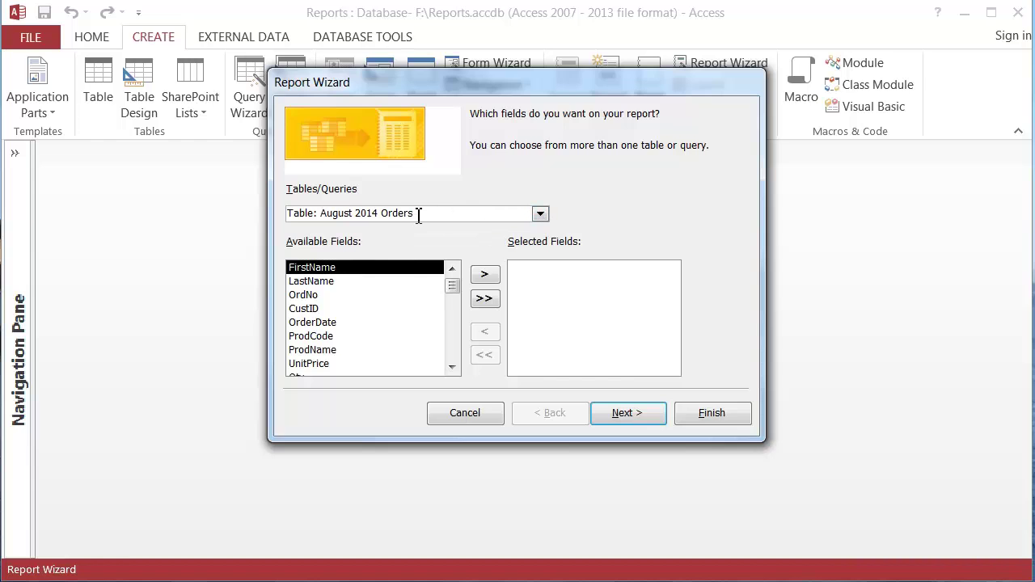
{"action": "mouse_move", "coordinate": [349, 327]}
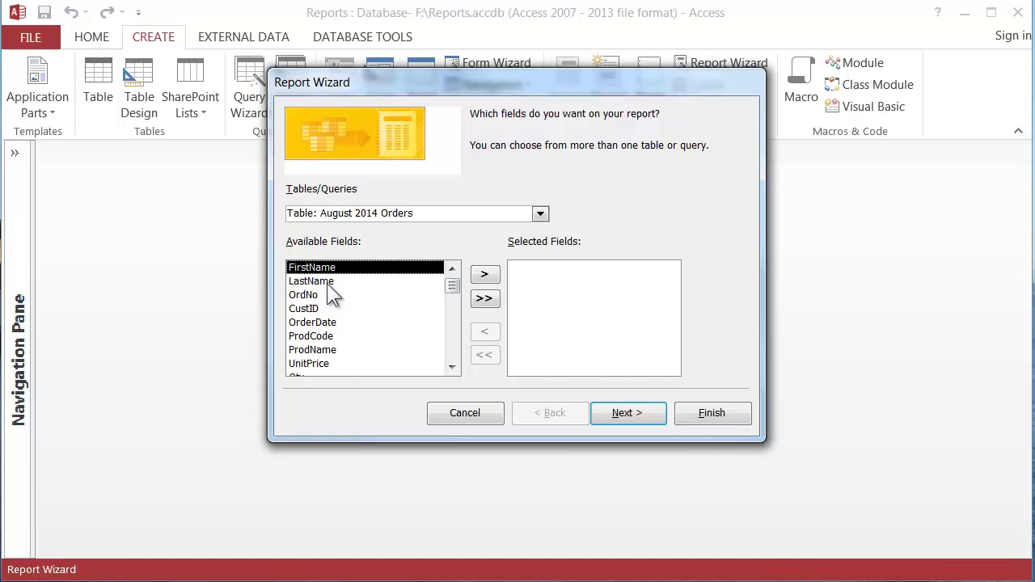
{"action": "left_click", "coordinate": [310, 282]}
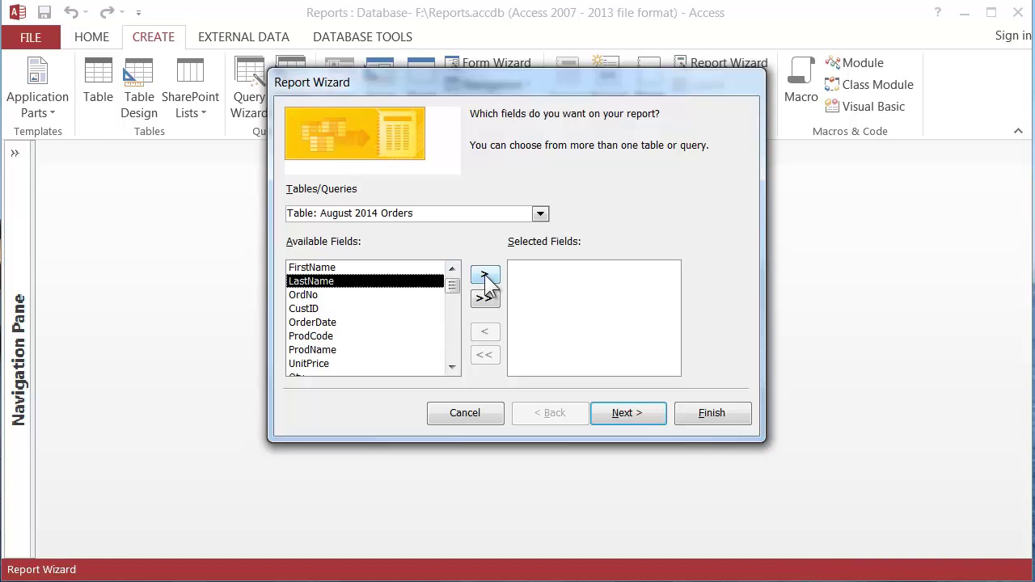
{"action": "left_click", "coordinate": [485, 275]}
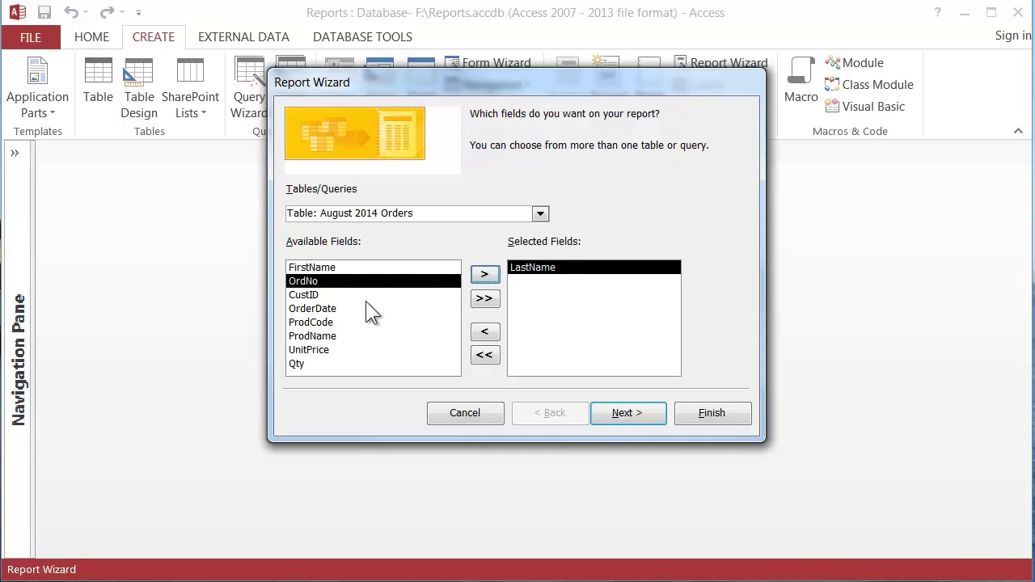
{"action": "mouse_move", "coordinate": [599, 315]}
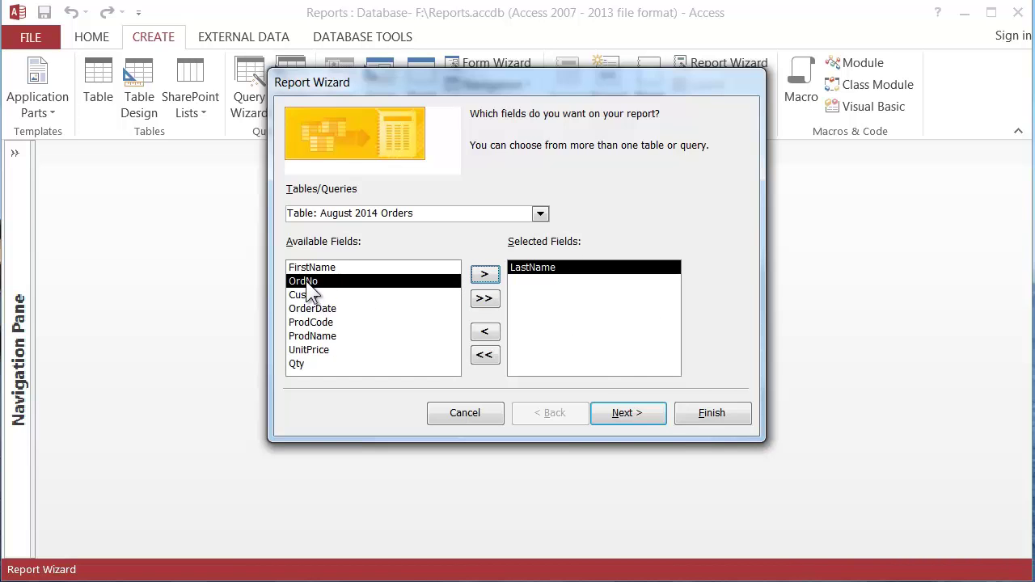
{"action": "left_click", "coordinate": [485, 275]}
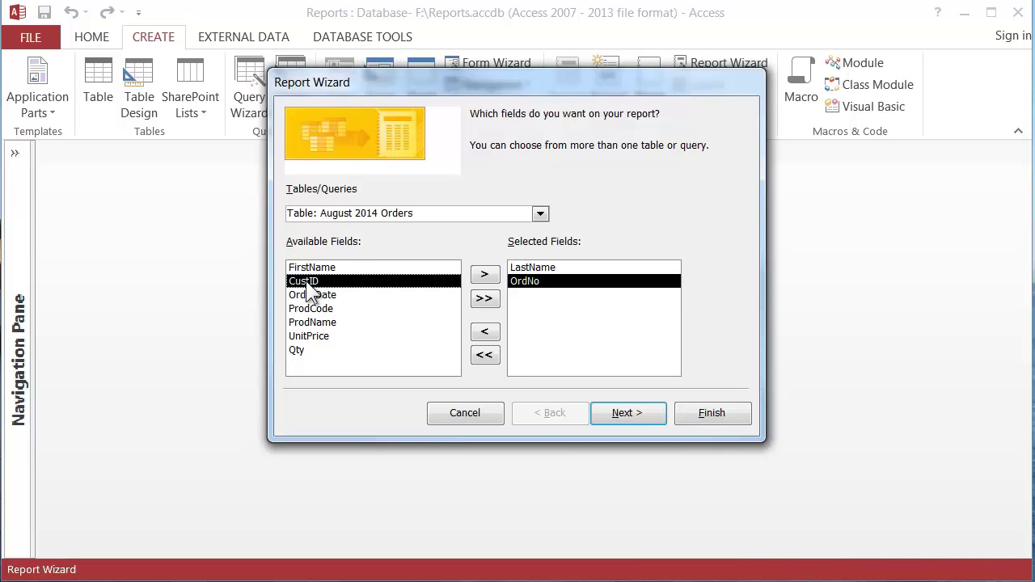
{"action": "mouse_move", "coordinate": [323, 310]}
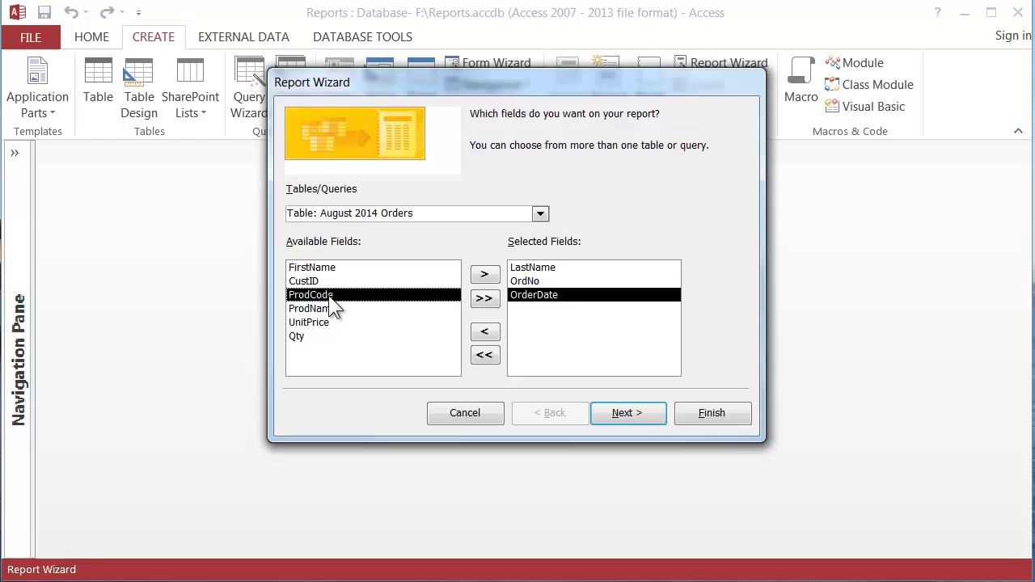
{"action": "left_click", "coordinate": [312, 308]}
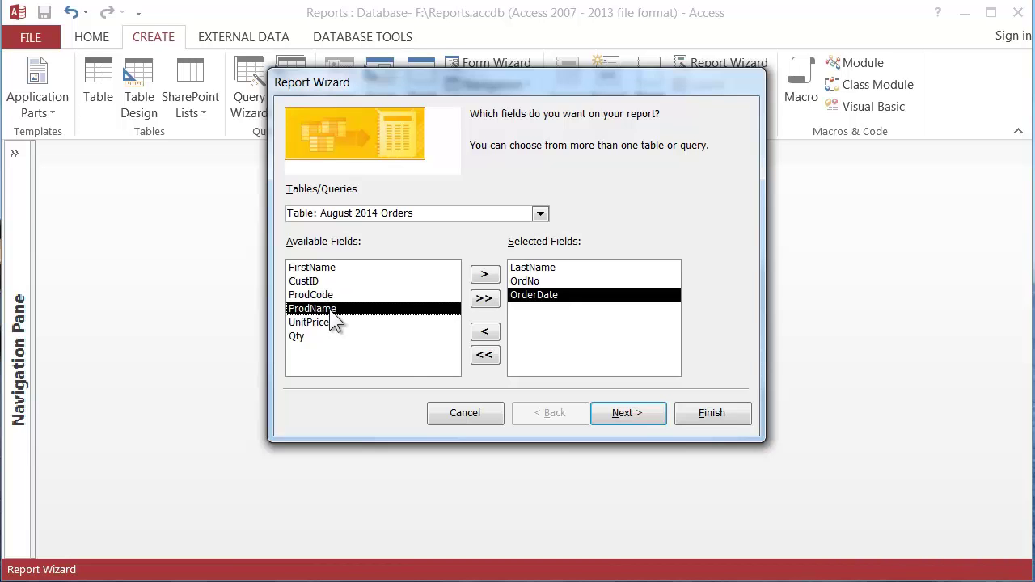
{"action": "left_click", "coordinate": [485, 275]}
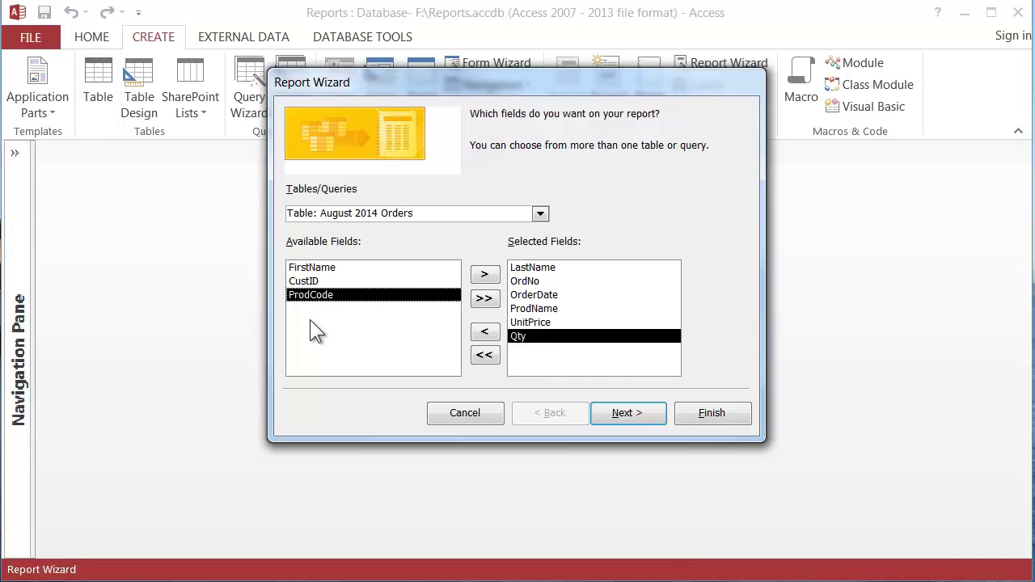
{"action": "mouse_move", "coordinate": [576, 303]}
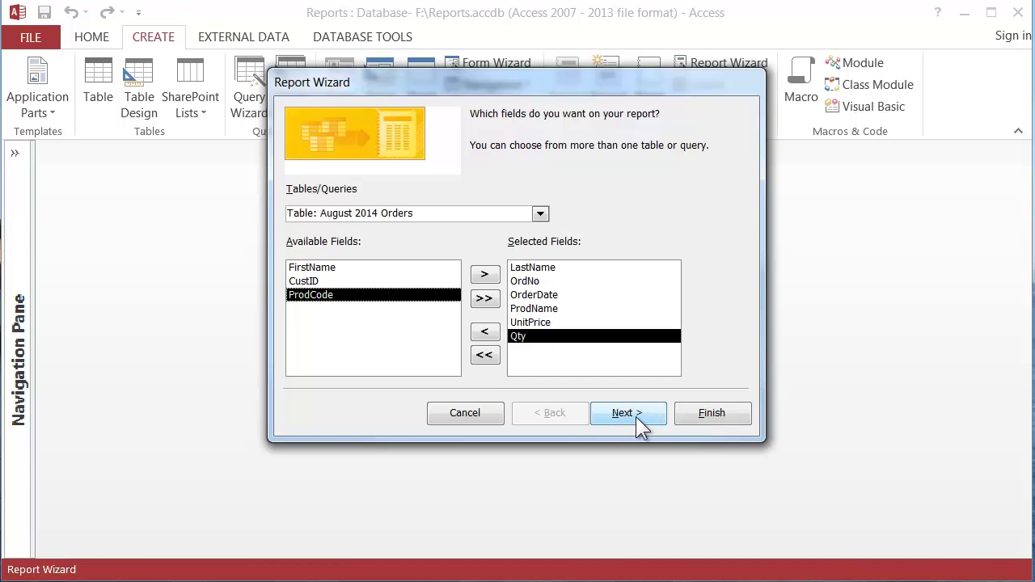
Continue past the grouping step with no grouping levels to the sort order page
{"action": "left_click", "coordinate": [628, 414]}
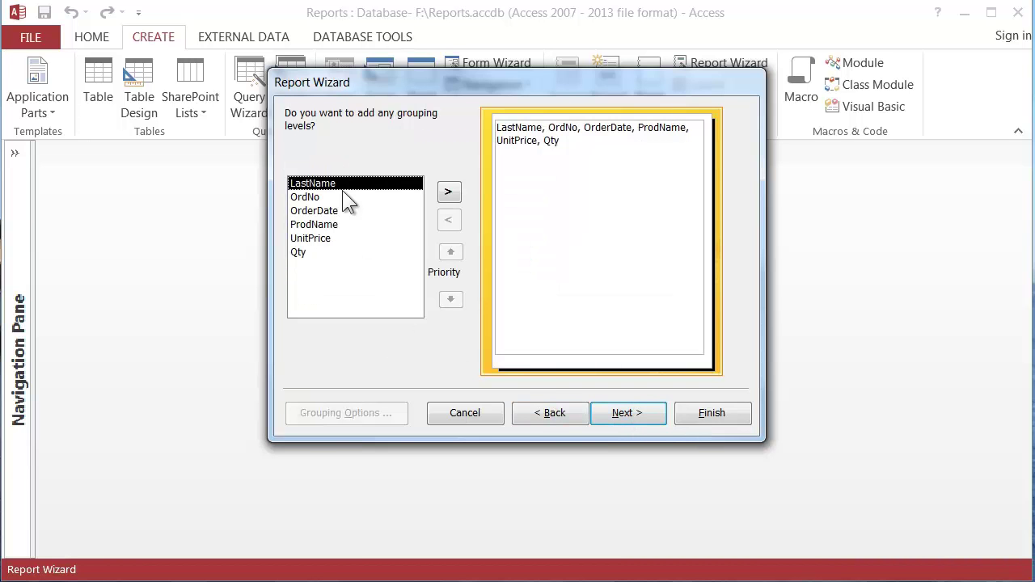
{"action": "mouse_move", "coordinate": [440, 359]}
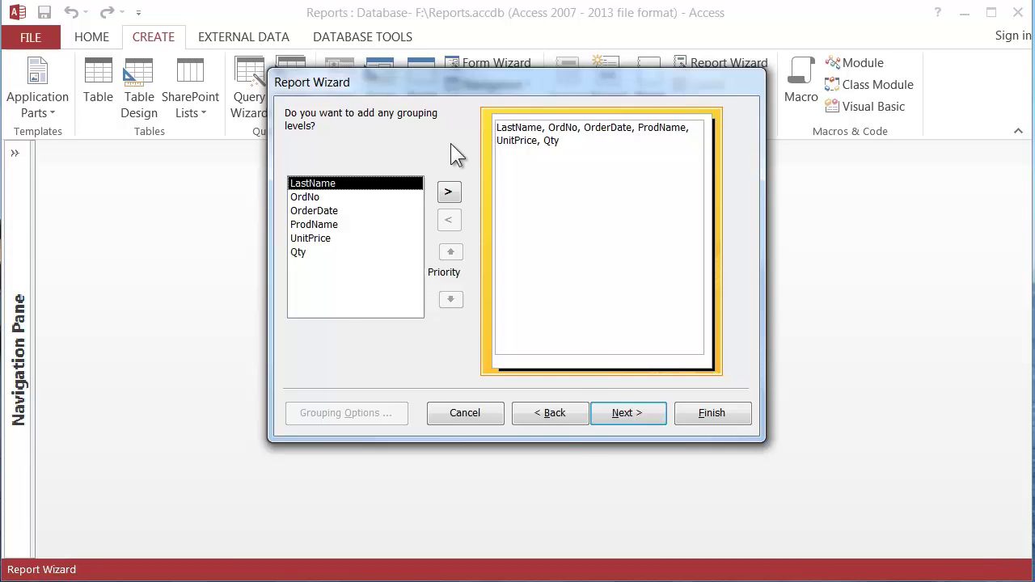
{"action": "mouse_move", "coordinate": [550, 196]}
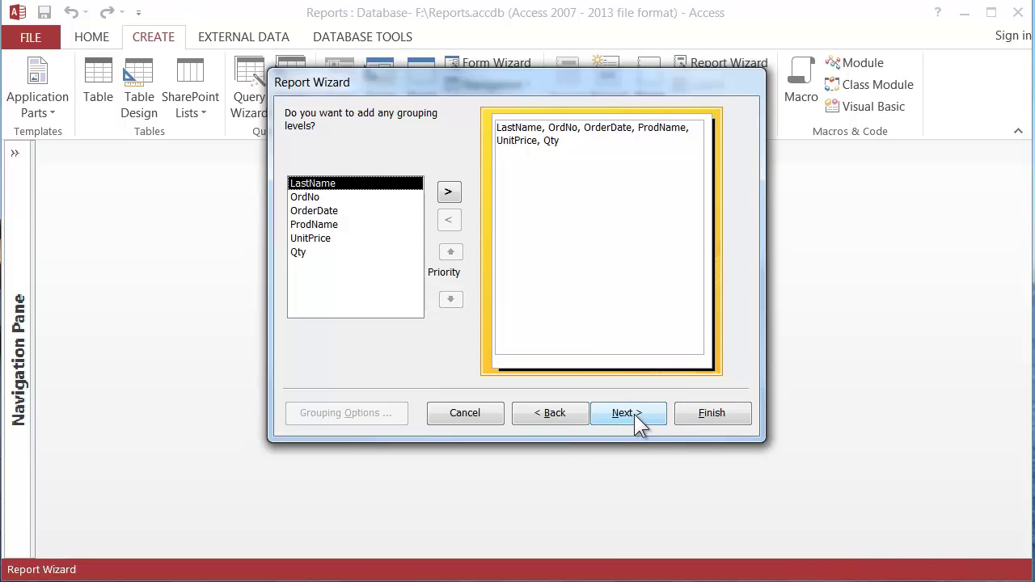
{"action": "left_click", "coordinate": [628, 414]}
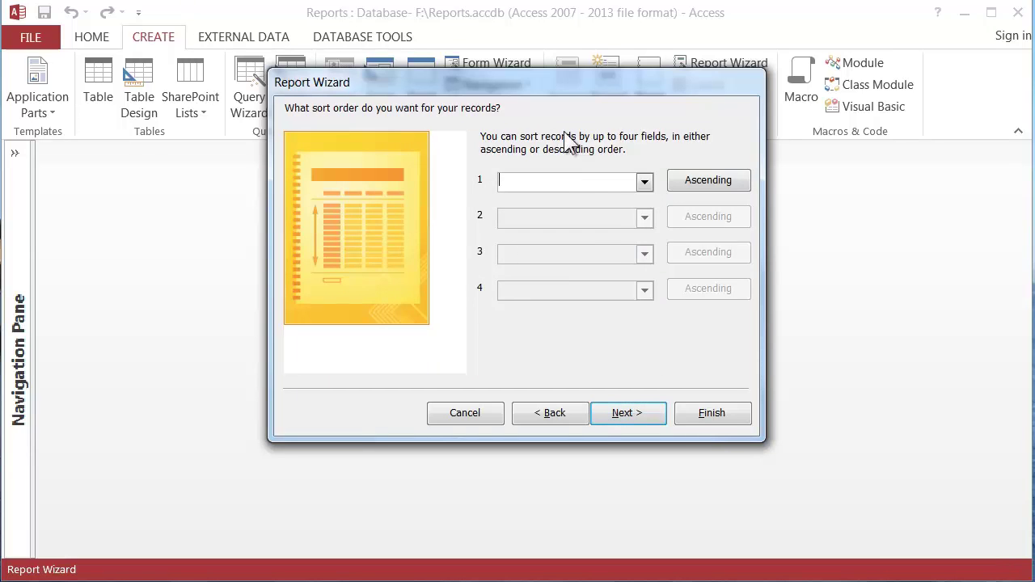
Sort first by OrderDate, then by OrdNo, both ascending
{"action": "left_click", "coordinate": [644, 181]}
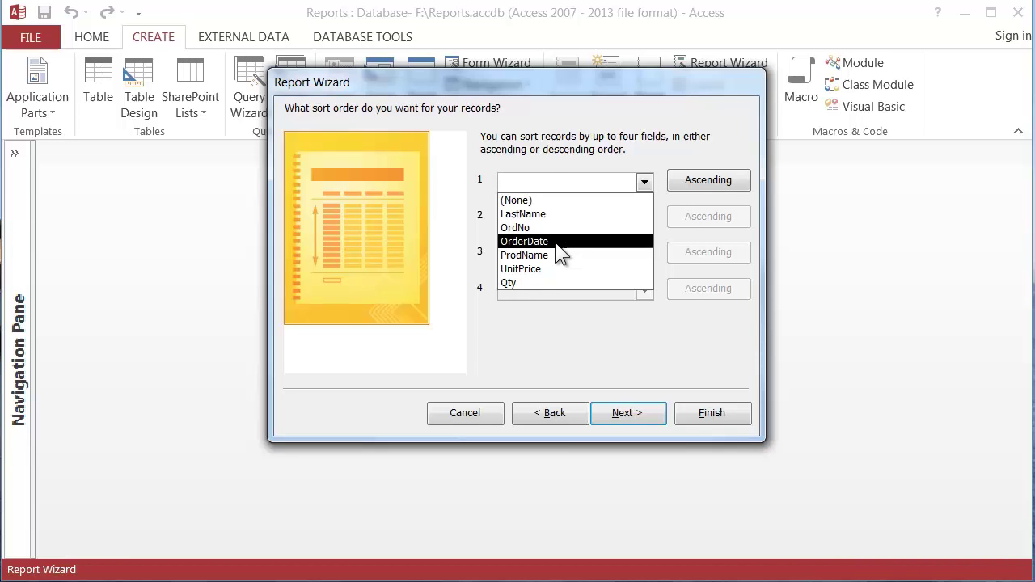
{"action": "left_click", "coordinate": [524, 241]}
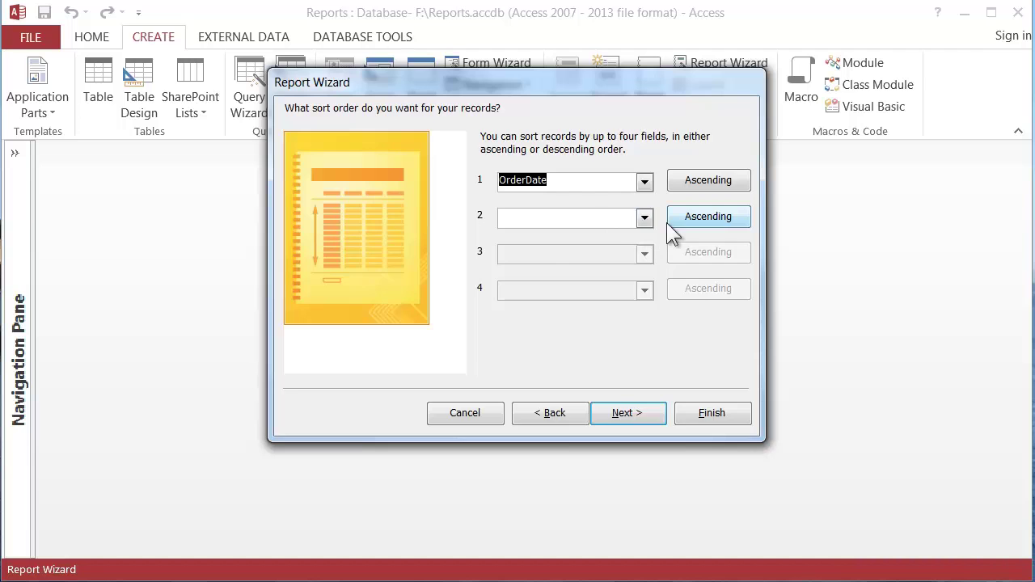
{"action": "left_click", "coordinate": [644, 217]}
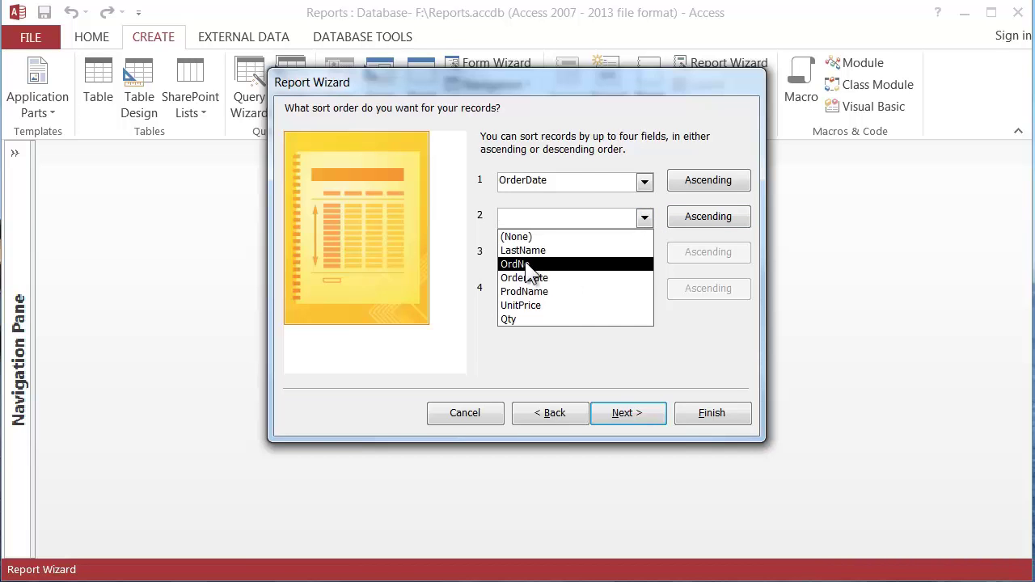
{"action": "left_click", "coordinate": [518, 265]}
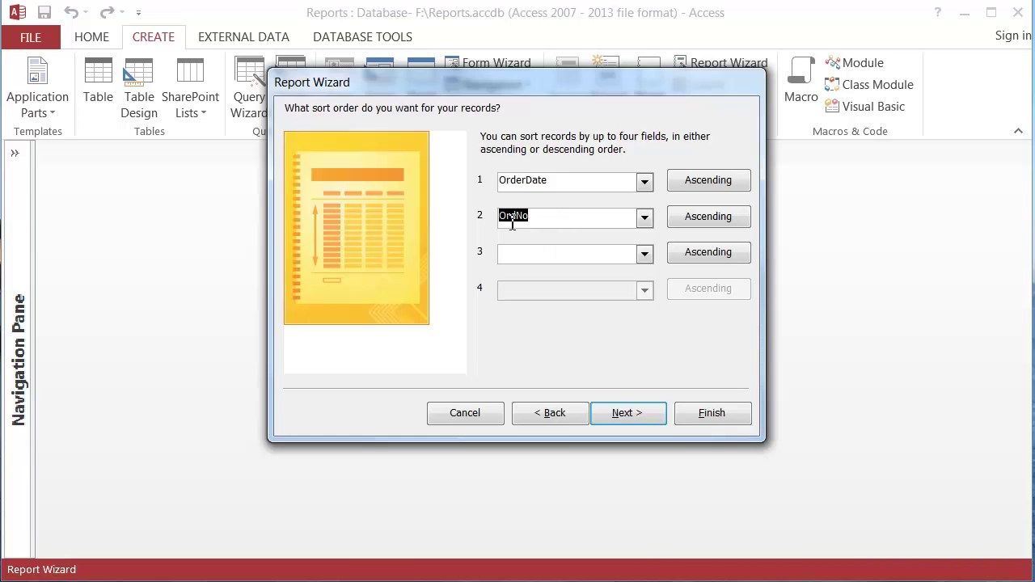
{"action": "mouse_move", "coordinate": [557, 179]}
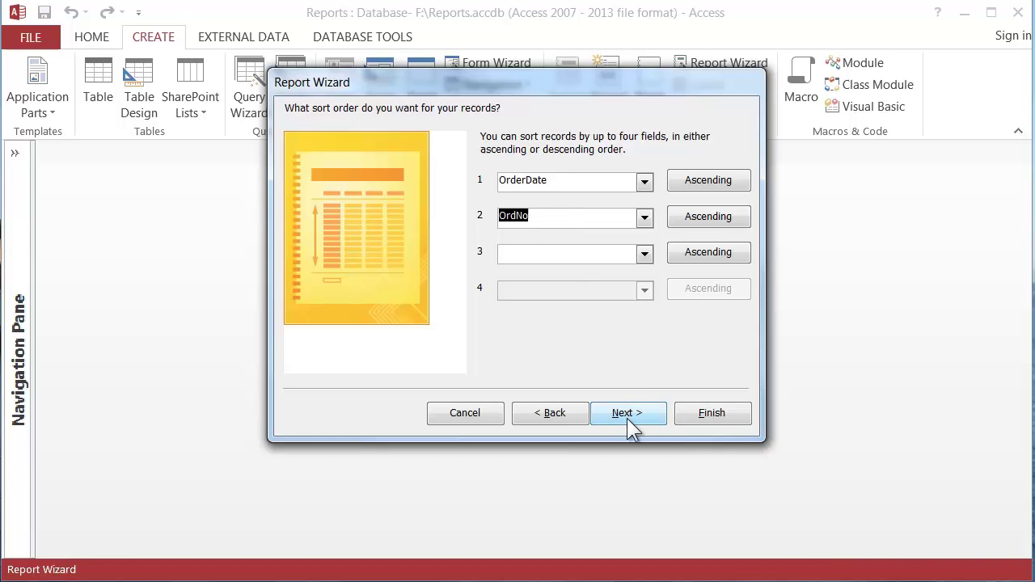
Accept the sort order and keep the Tabular, Portrait layout with field widths adjusted to the page
{"action": "left_click", "coordinate": [627, 413]}
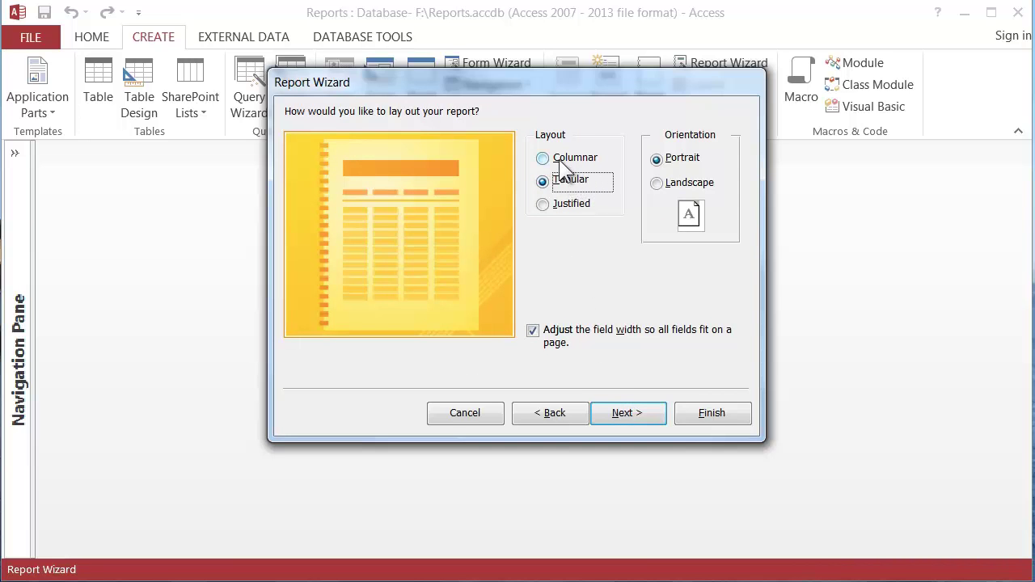
{"action": "mouse_move", "coordinate": [591, 168]}
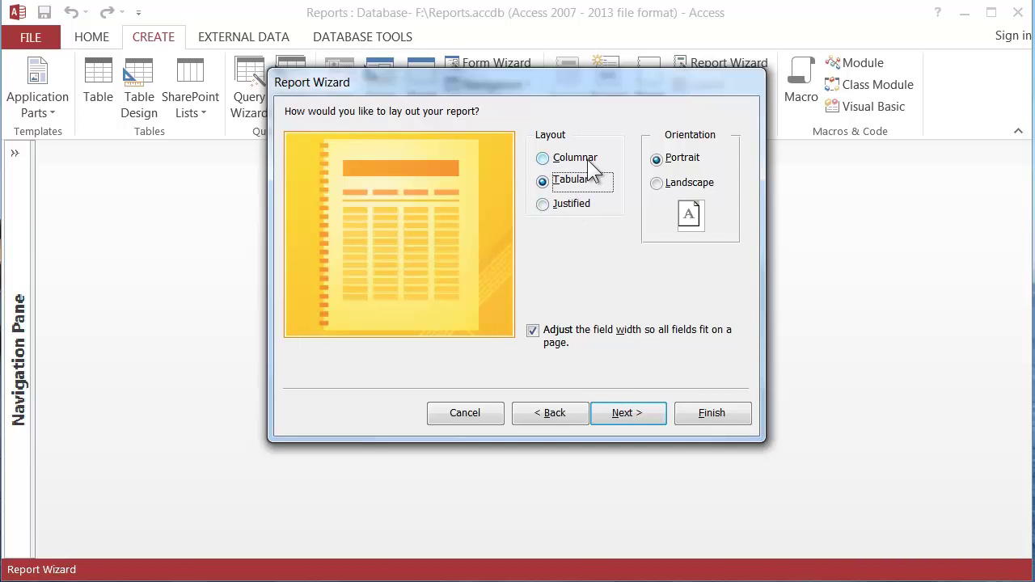
{"action": "mouse_move", "coordinate": [550, 172]}
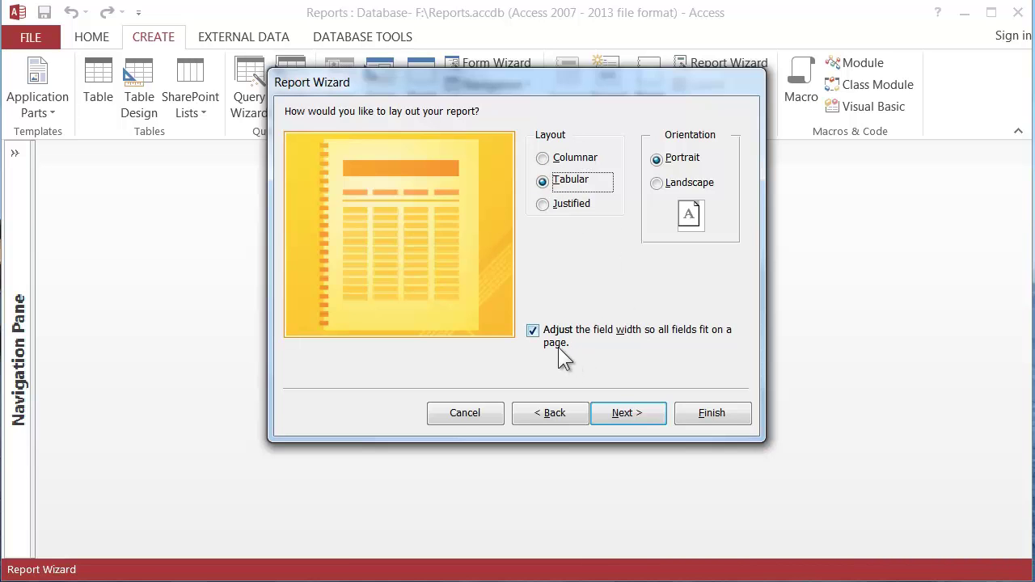
{"action": "mouse_move", "coordinate": [569, 349]}
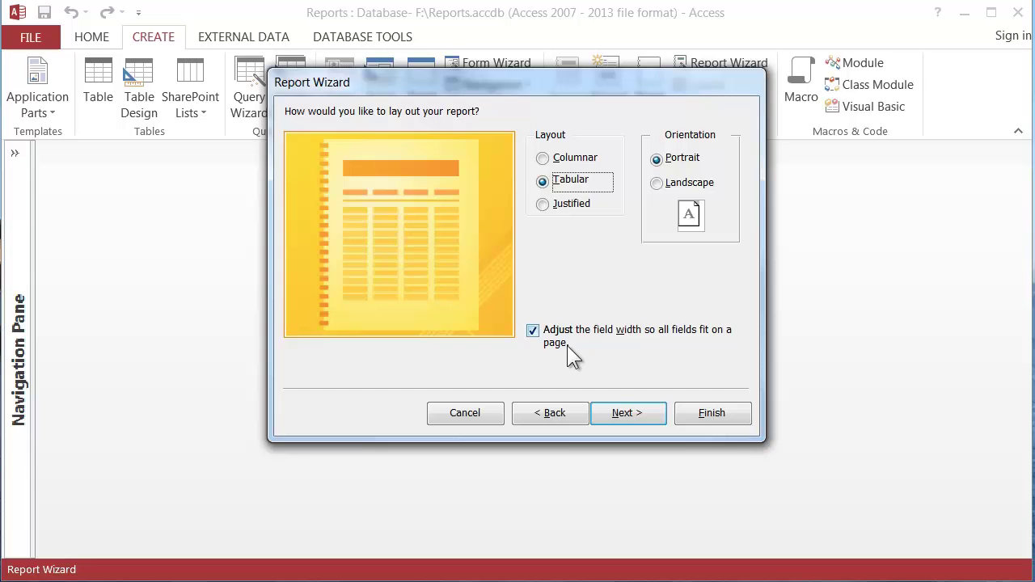
{"action": "mouse_move", "coordinate": [563, 357]}
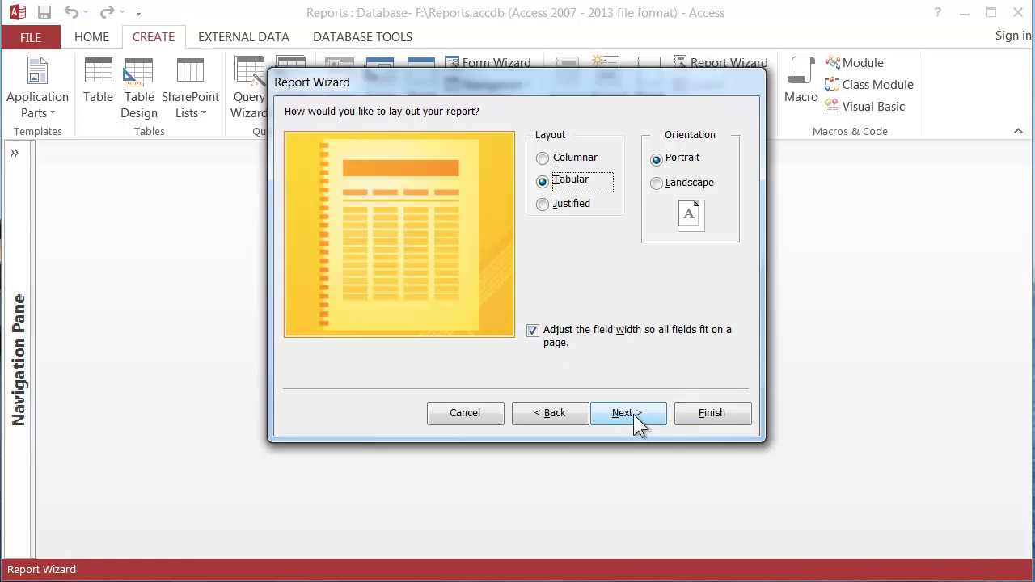
{"action": "left_click", "coordinate": [628, 414]}
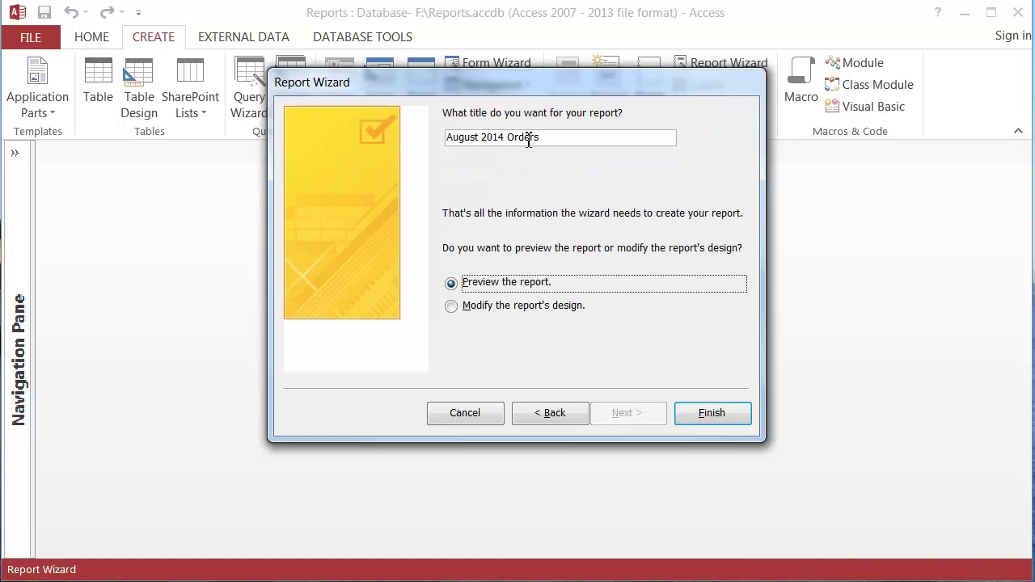
{"action": "mouse_move", "coordinate": [566, 138]}
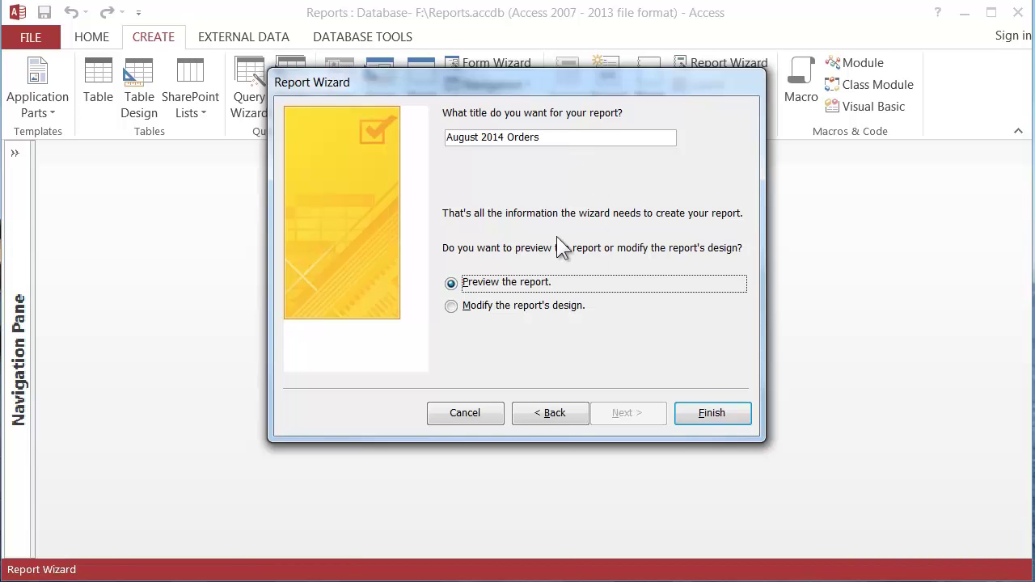
{"action": "mouse_move", "coordinate": [574, 289]}
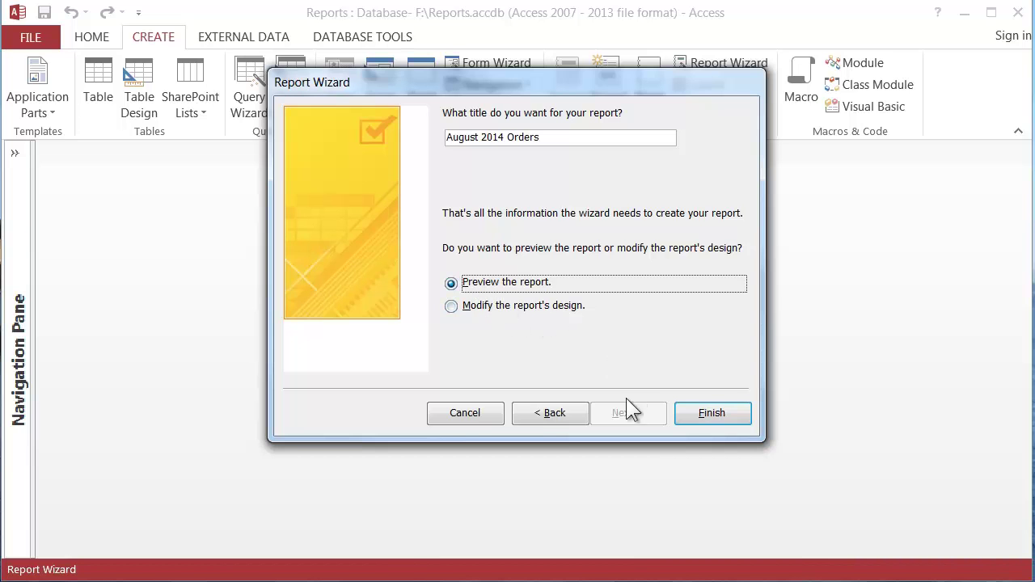
Finish the wizard with title August 2014 Orders, opening the report preview
{"action": "left_click", "coordinate": [712, 413]}
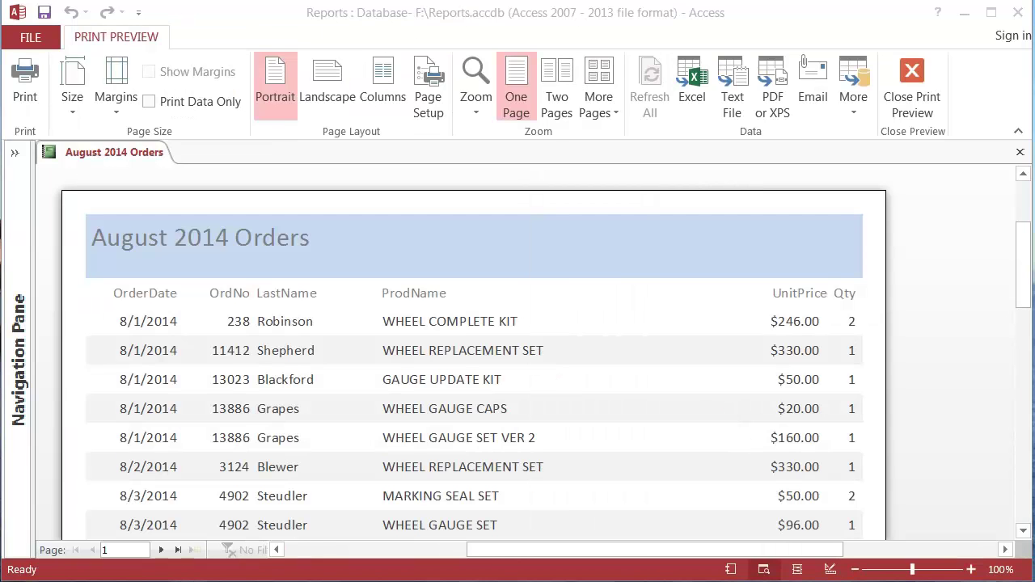
{"action": "mouse_move", "coordinate": [243, 256]}
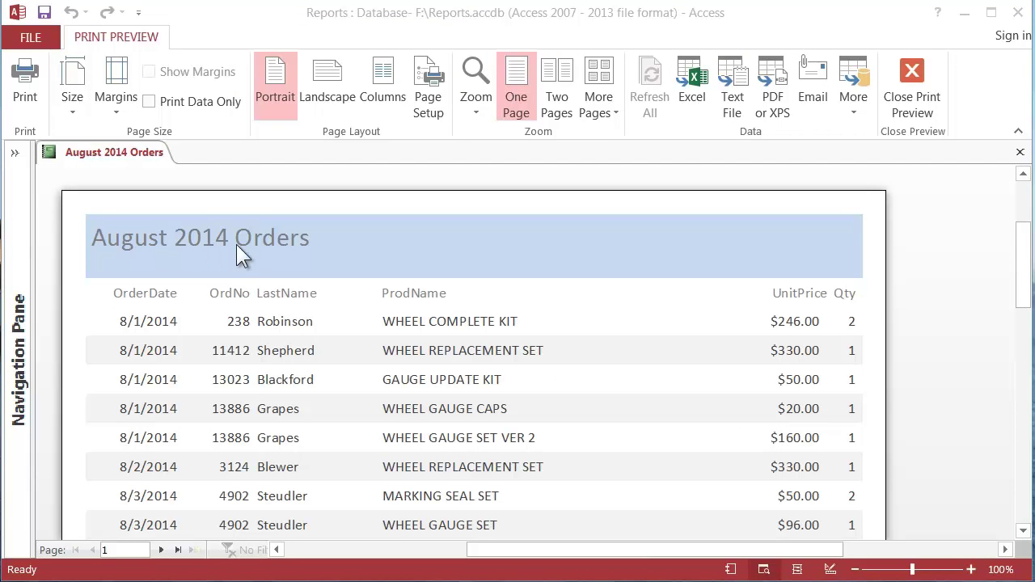
{"action": "mouse_move", "coordinate": [133, 327]}
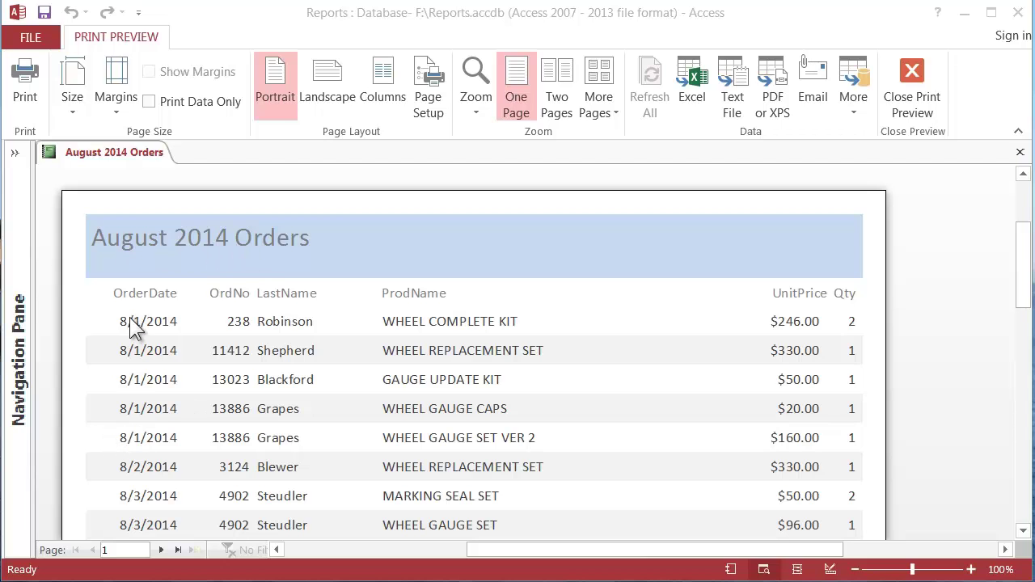
{"action": "mouse_move", "coordinate": [162, 504]}
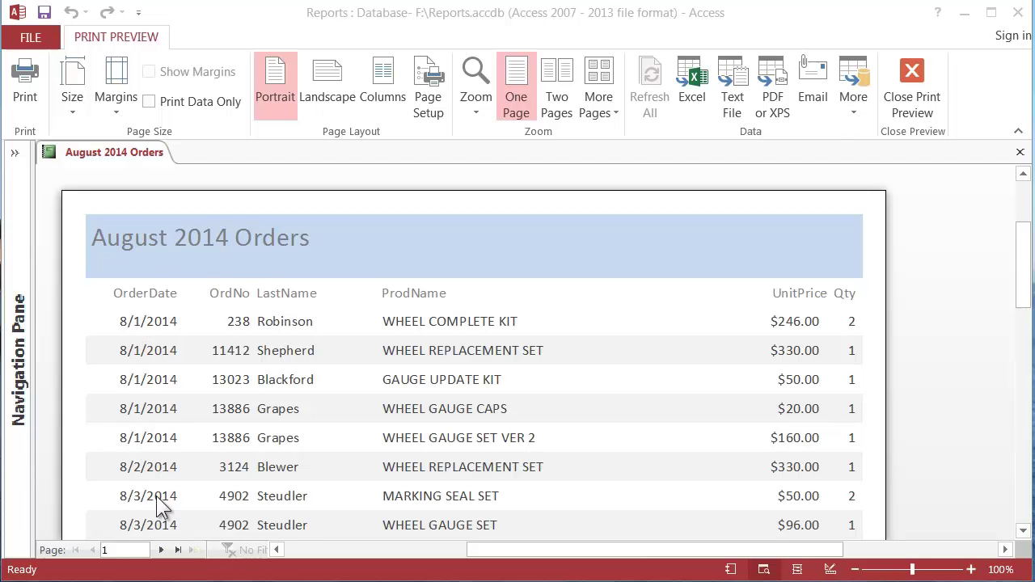
{"action": "mouse_move", "coordinate": [207, 526]}
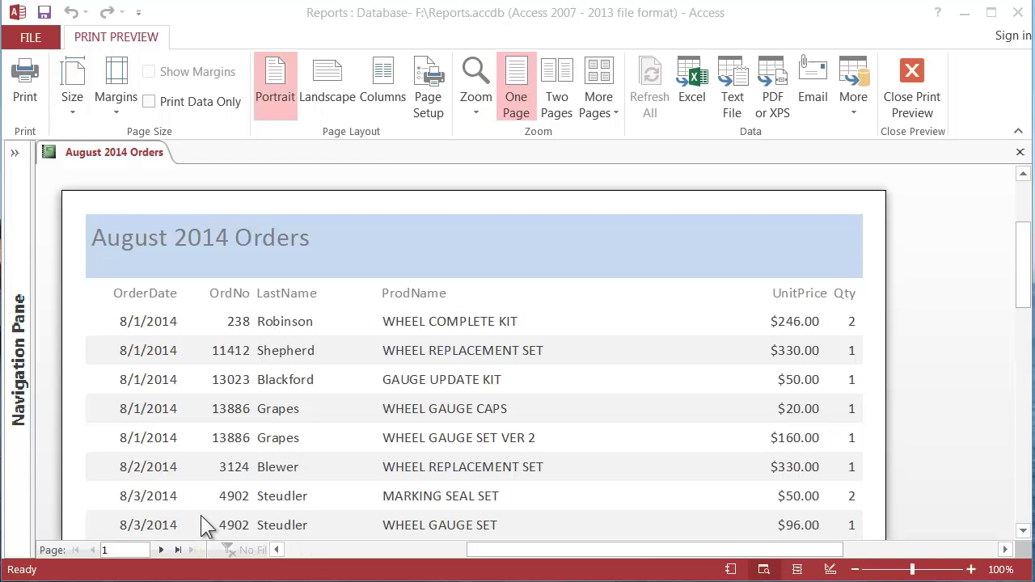
{"action": "mouse_move", "coordinate": [218, 514]}
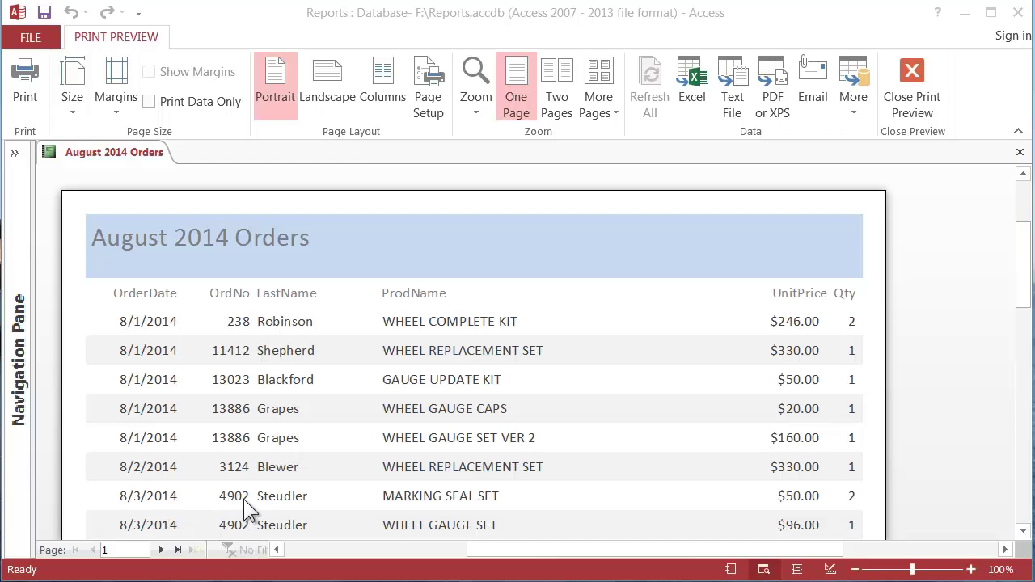
{"action": "mouse_move", "coordinate": [698, 390]}
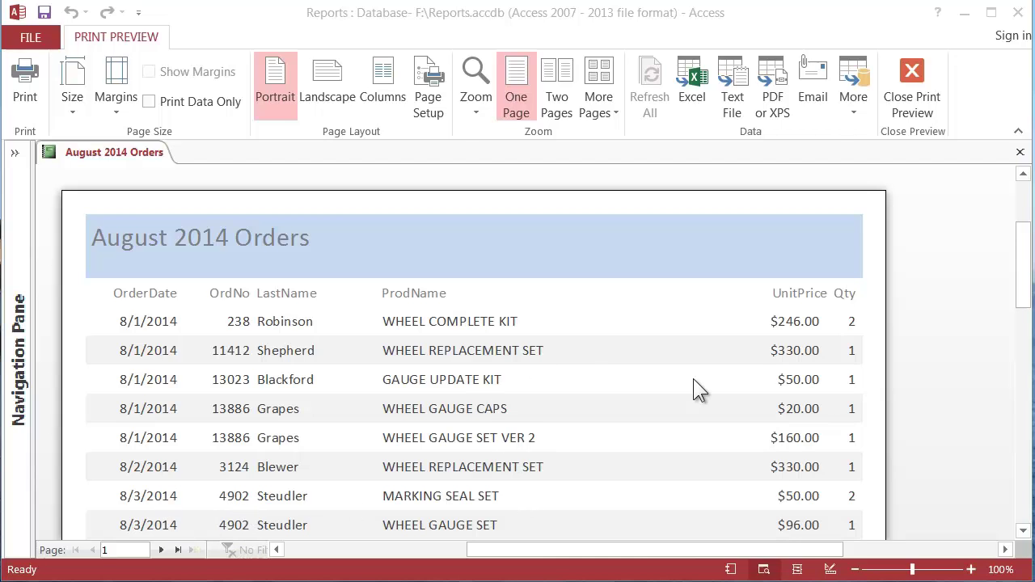
{"action": "mouse_move", "coordinate": [697, 356]}
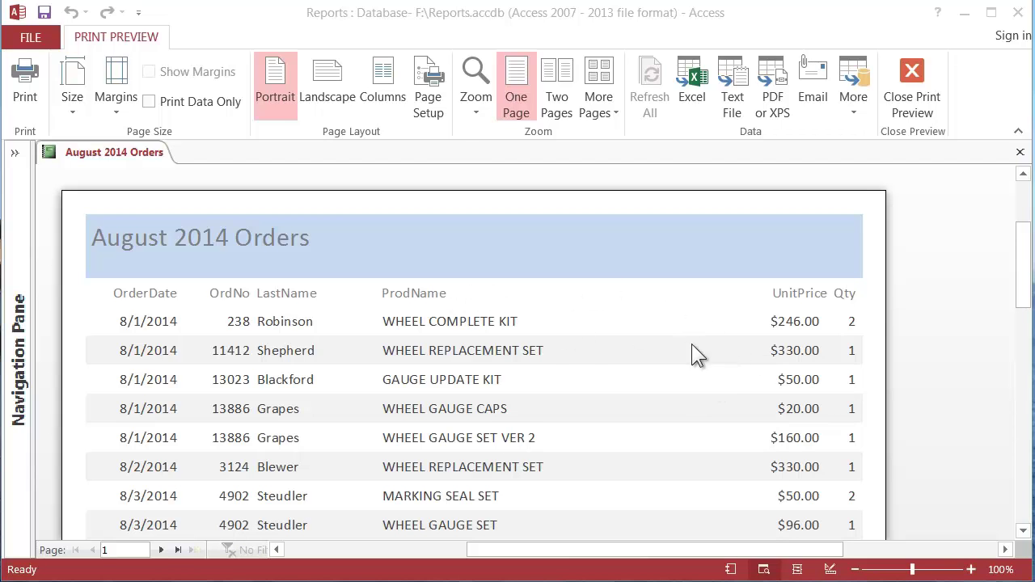
{"action": "mouse_move", "coordinate": [468, 352]}
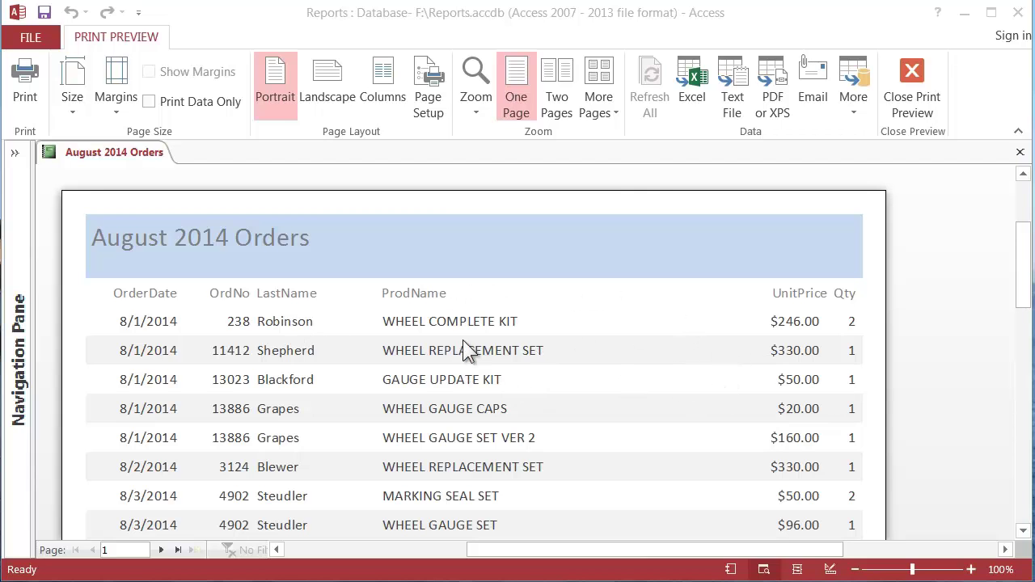
{"action": "mouse_move", "coordinate": [553, 330]}
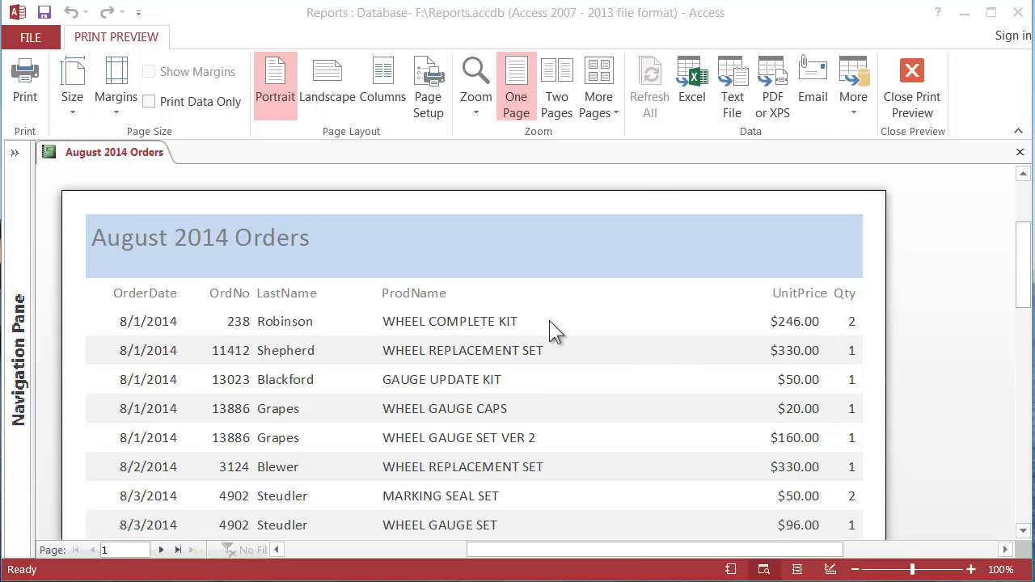
{"action": "mouse_move", "coordinate": [680, 498]}
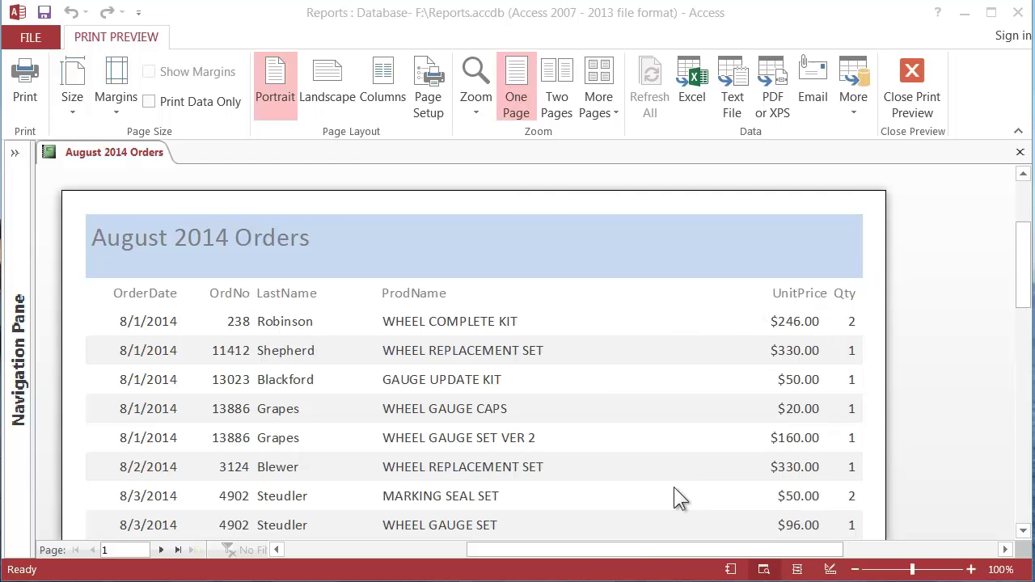
{"action": "mouse_move", "coordinate": [701, 265]}
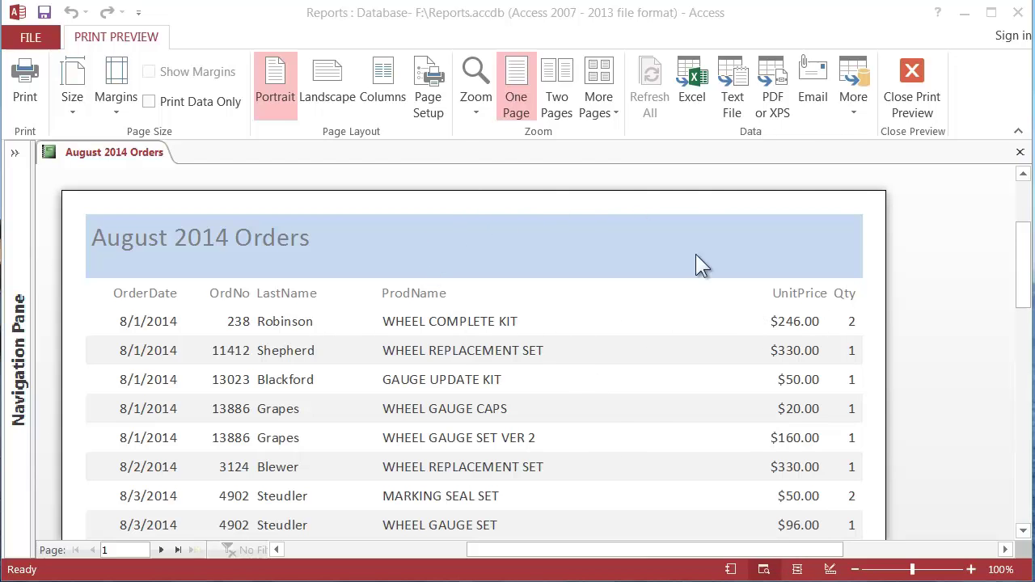
{"action": "mouse_move", "coordinate": [592, 348]}
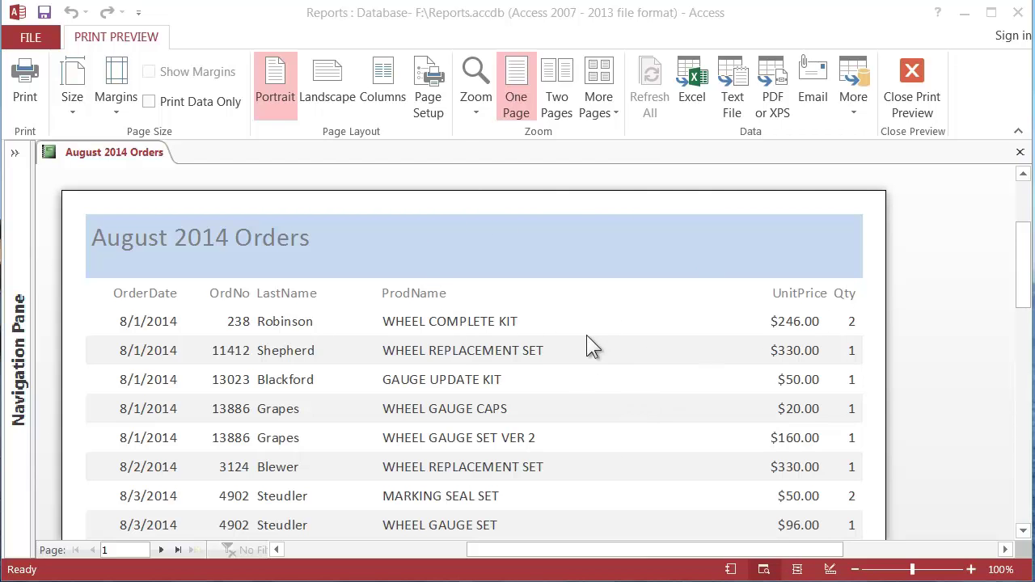
{"action": "mouse_move", "coordinate": [694, 31]}
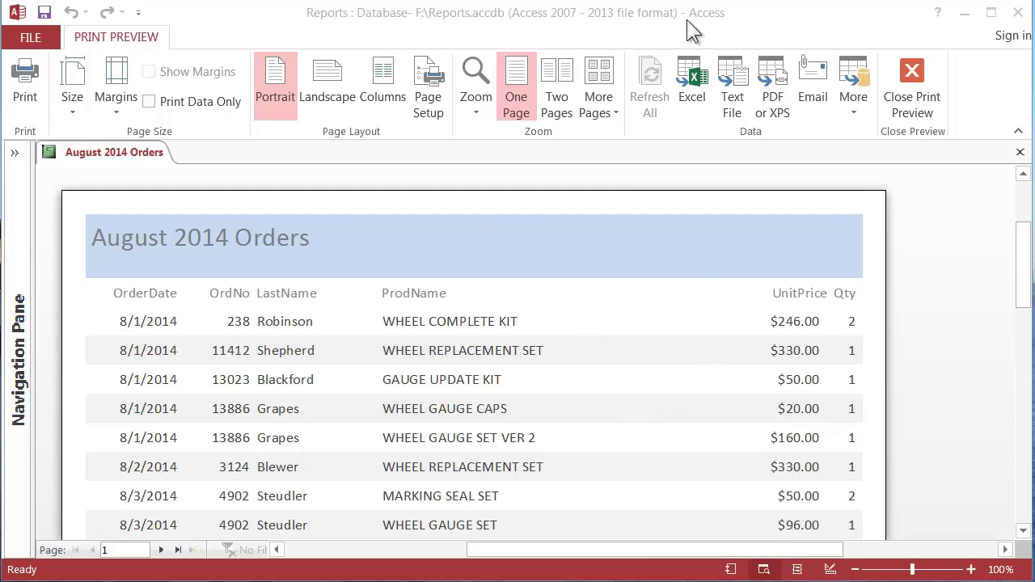
{"action": "mouse_move", "coordinate": [912, 97]}
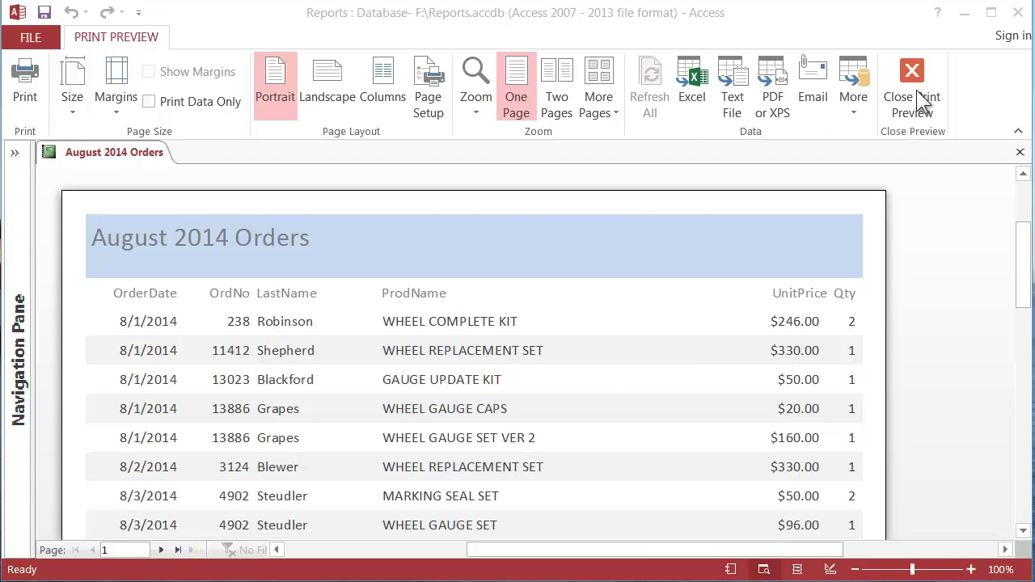
{"action": "mouse_move", "coordinate": [916, 113]}
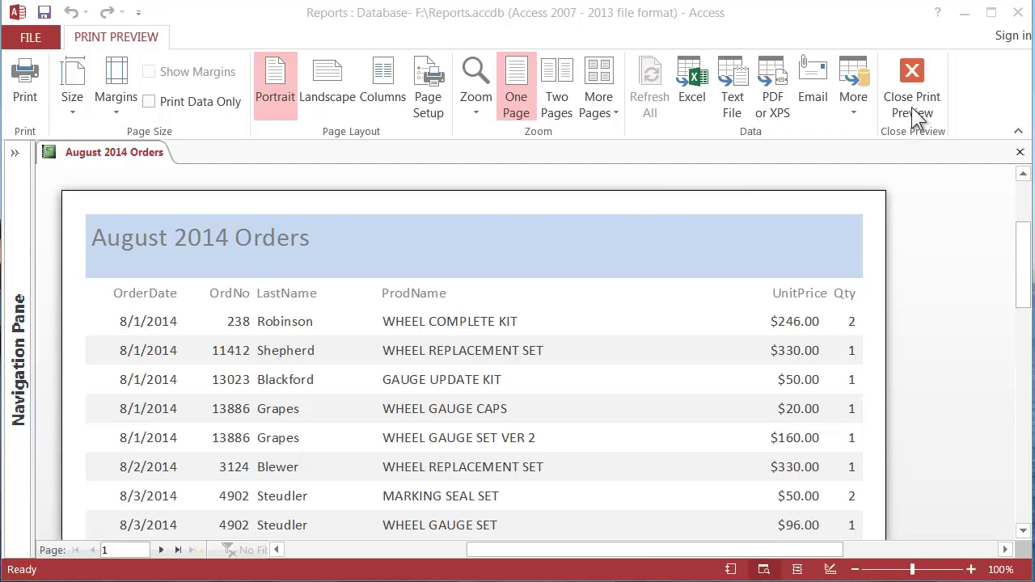
{"action": "mouse_move", "coordinate": [922, 89]}
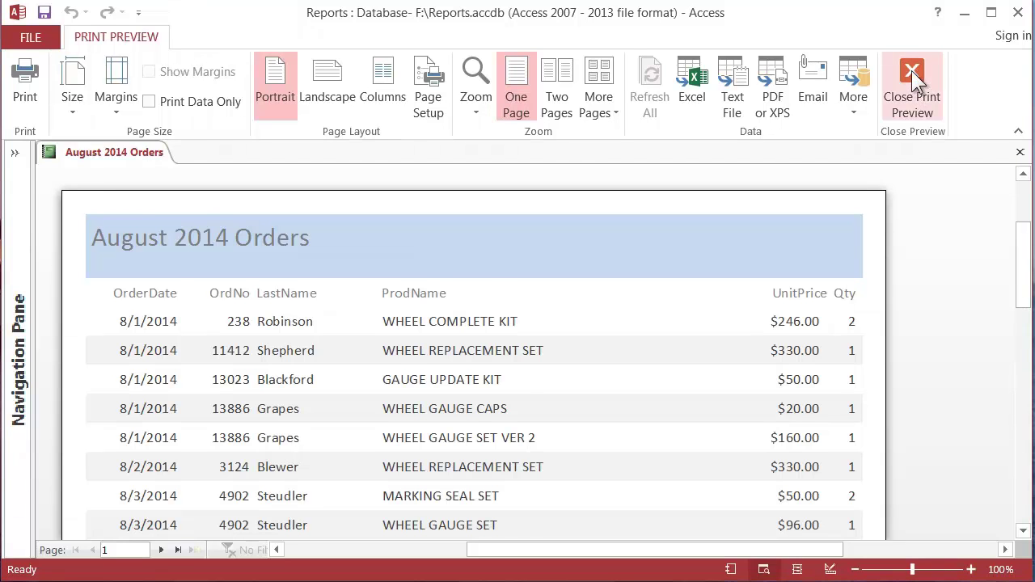
Close Print Preview, landing in the report's Design View
{"action": "left_click", "coordinate": [913, 84]}
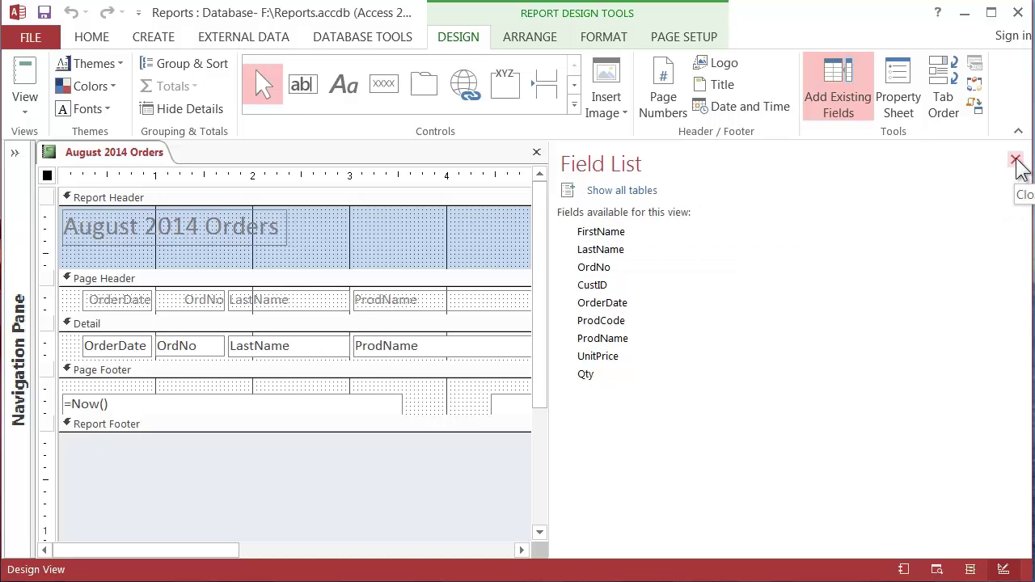
Hide the Field List pane so the whole report design is visible
{"action": "left_click", "coordinate": [1016, 158]}
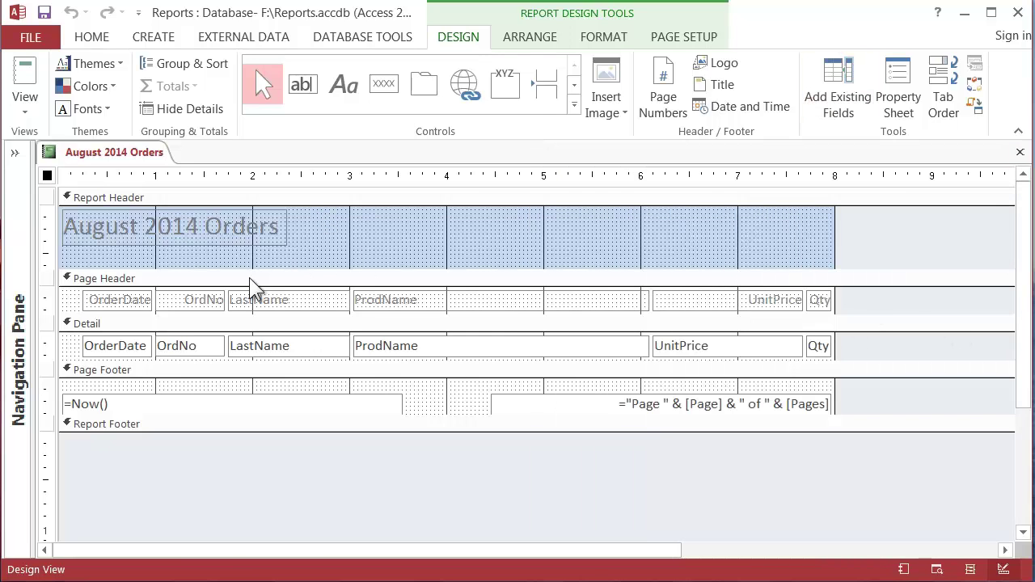
{"action": "mouse_move", "coordinate": [154, 291]}
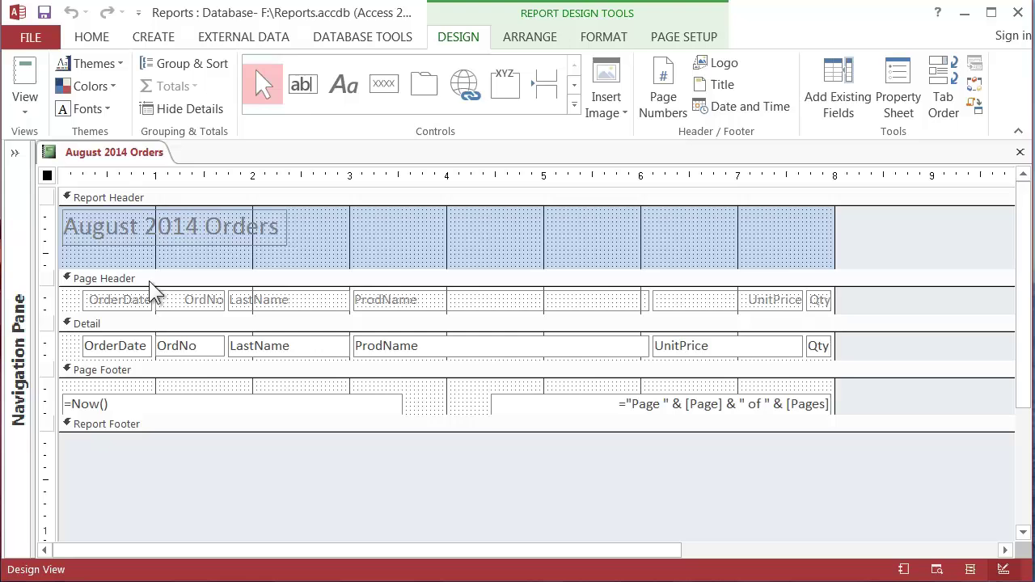
{"action": "mouse_move", "coordinate": [113, 204]}
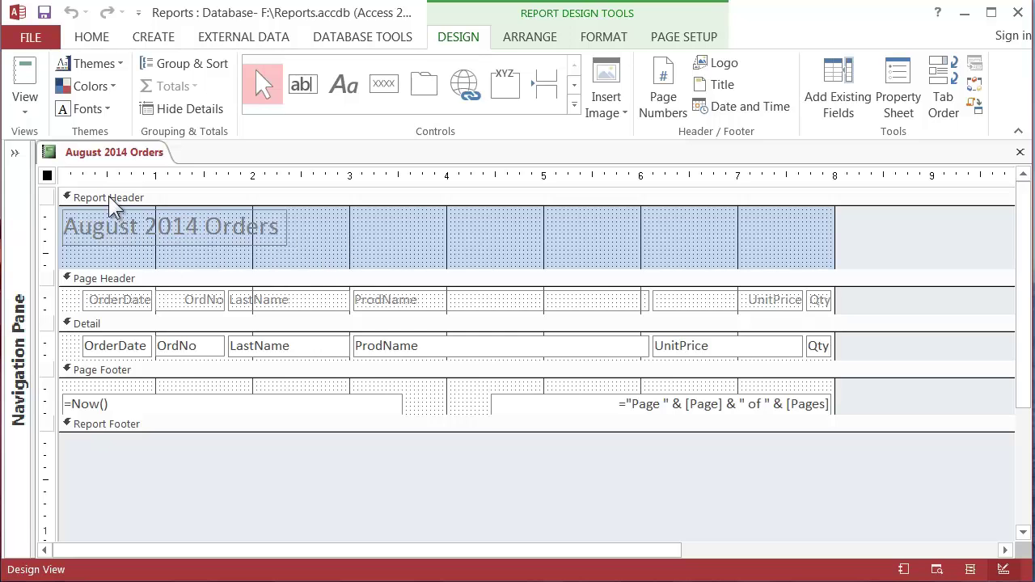
{"action": "mouse_move", "coordinate": [178, 311]}
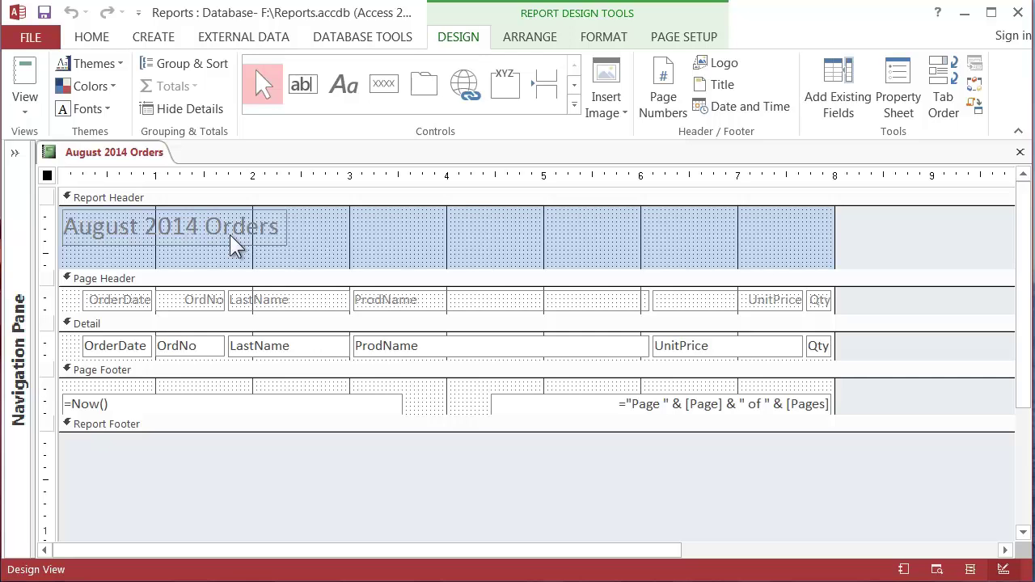
{"action": "mouse_move", "coordinate": [498, 233]}
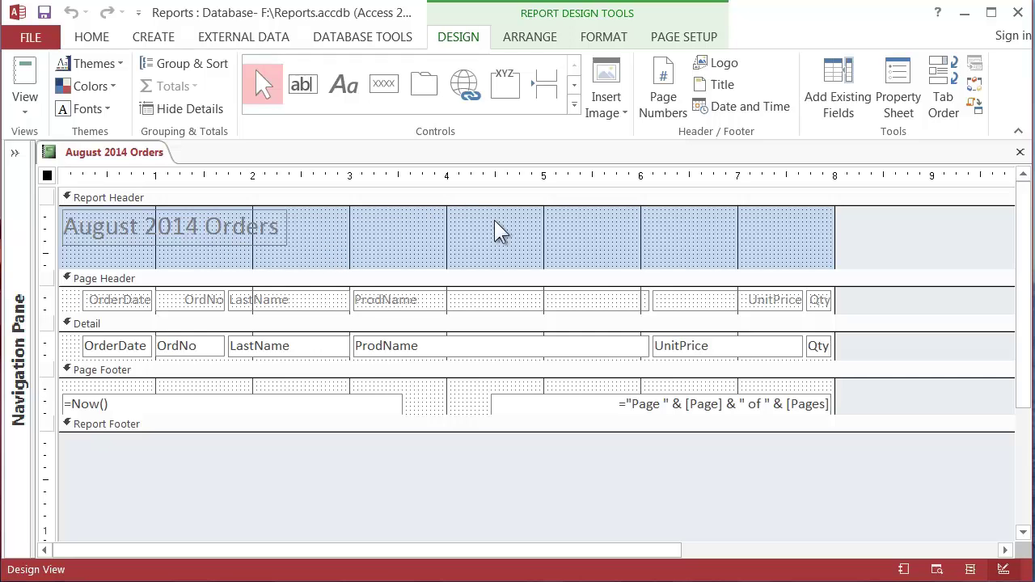
{"action": "mouse_move", "coordinate": [427, 252]}
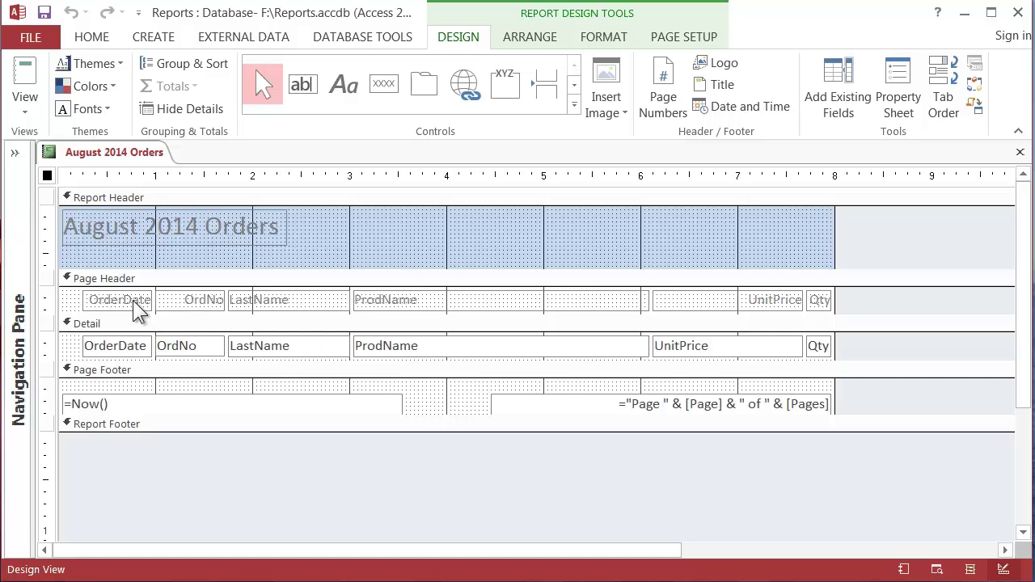
{"action": "mouse_move", "coordinate": [161, 304]}
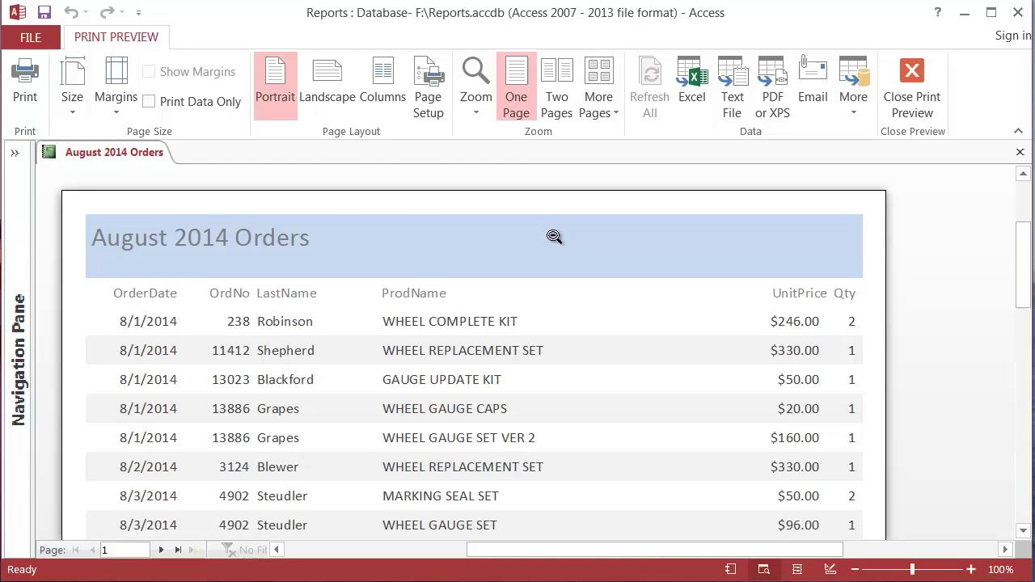
{"action": "mouse_move", "coordinate": [370, 225]}
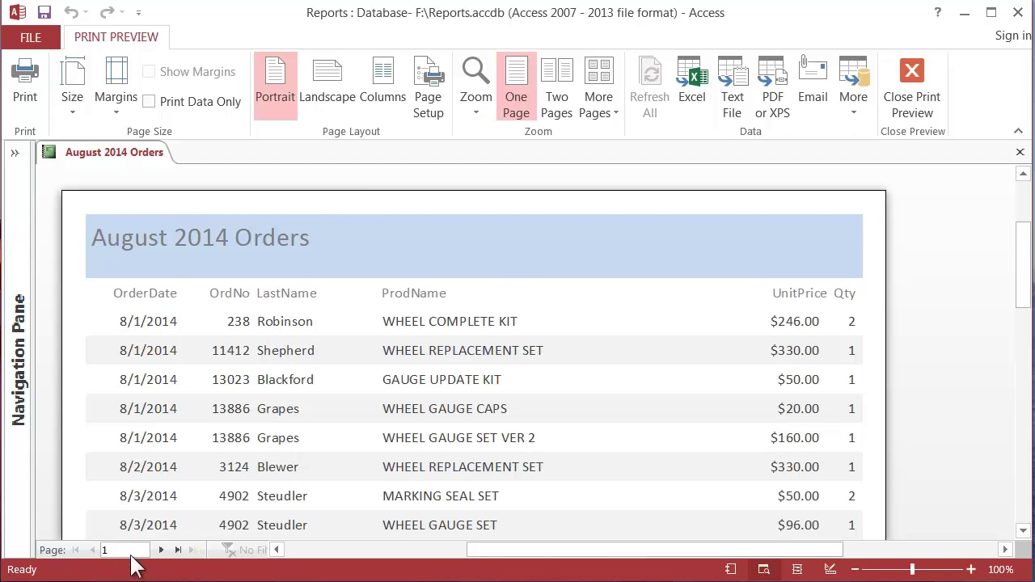
{"action": "mouse_move", "coordinate": [91, 556]}
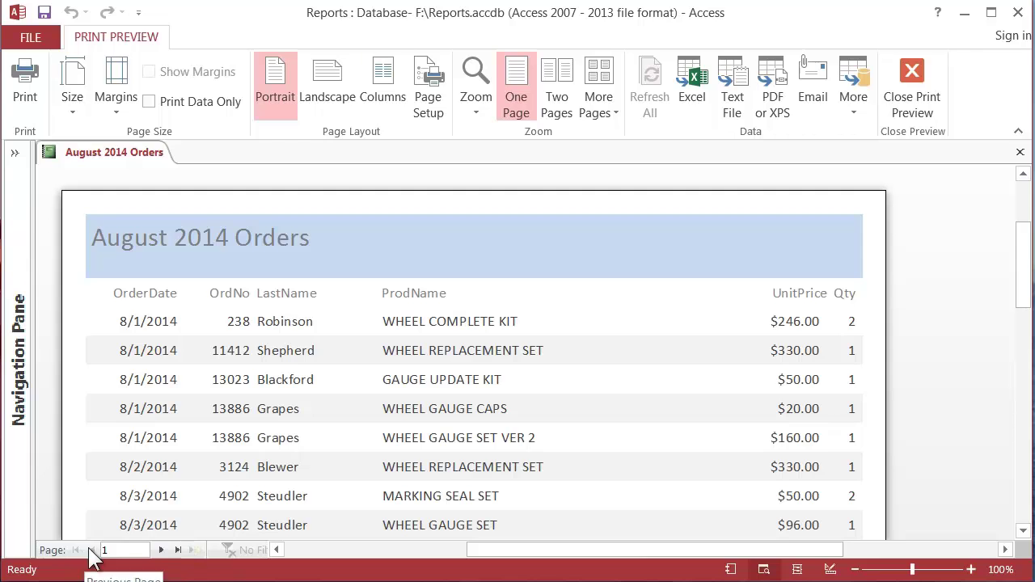
{"action": "mouse_move", "coordinate": [68, 558]}
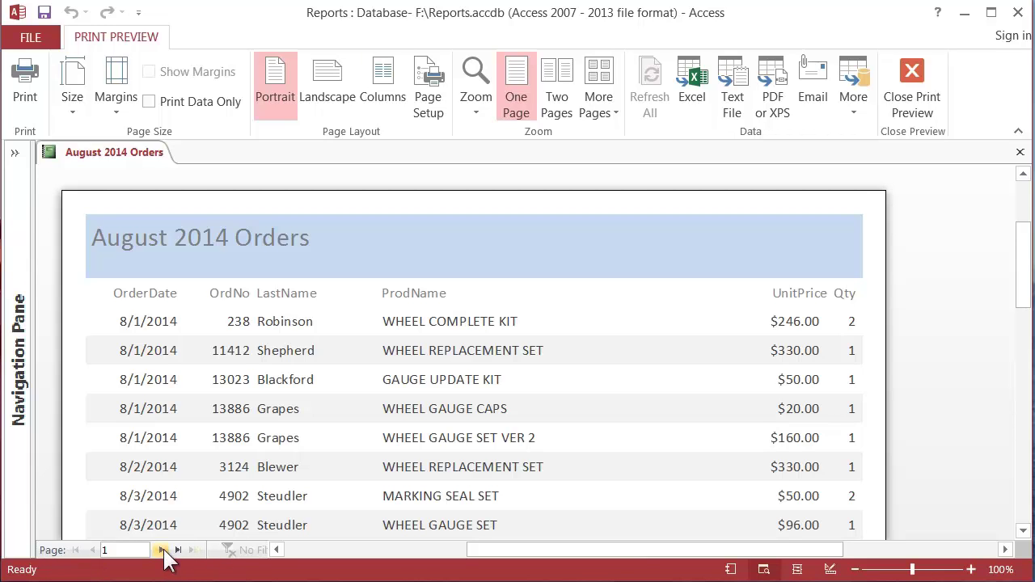
Move to the next page, then jump to the last page, Page 10 of 10, and view its footer
{"action": "left_click", "coordinate": [162, 550]}
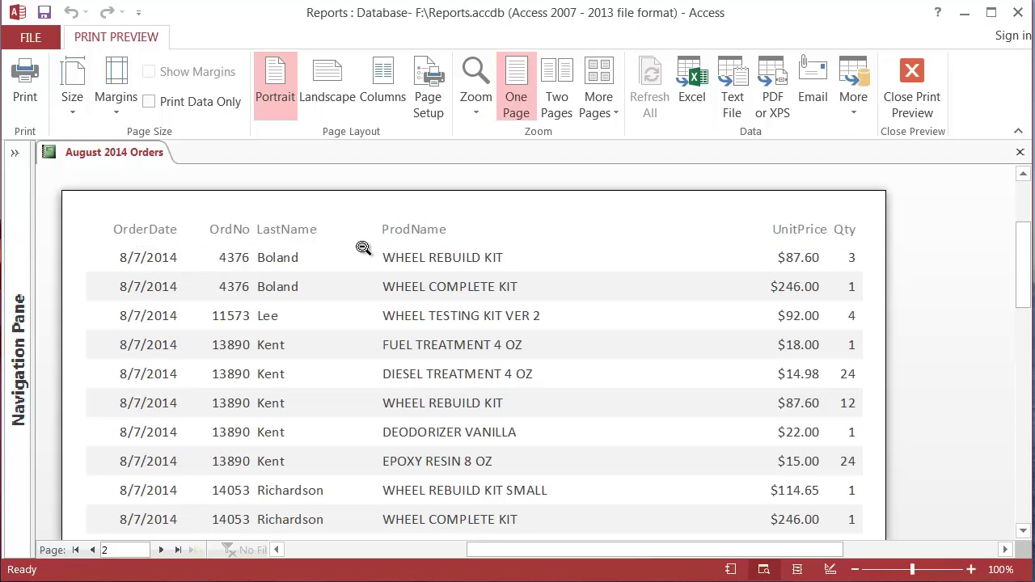
{"action": "mouse_move", "coordinate": [167, 202]}
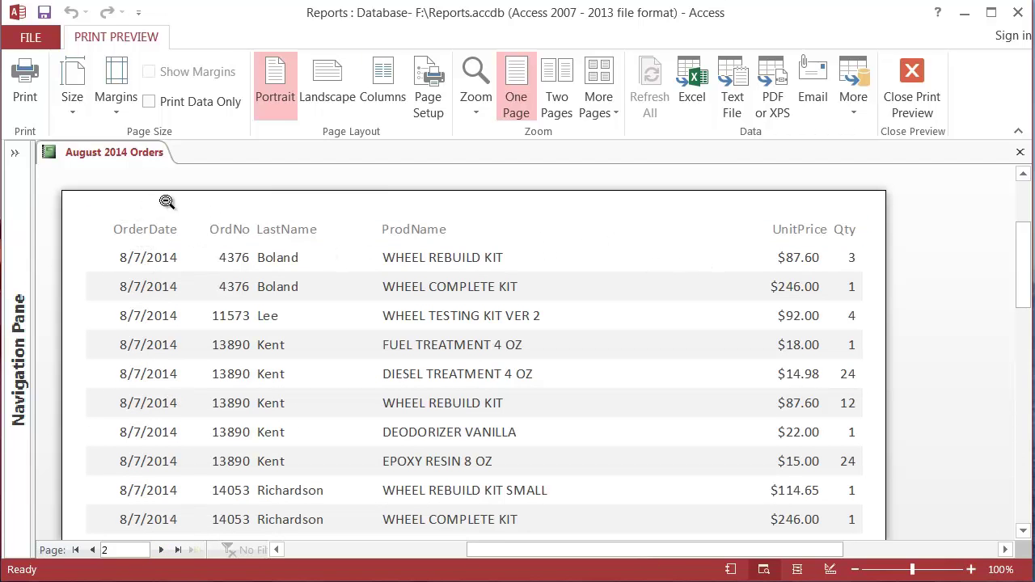
{"action": "mouse_move", "coordinate": [214, 214]}
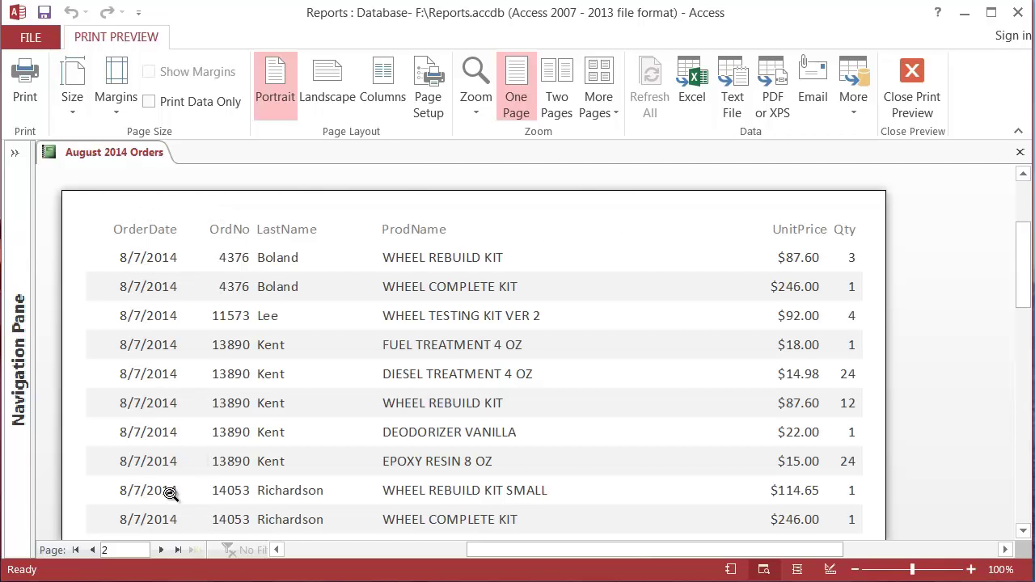
{"action": "mouse_move", "coordinate": [181, 550]}
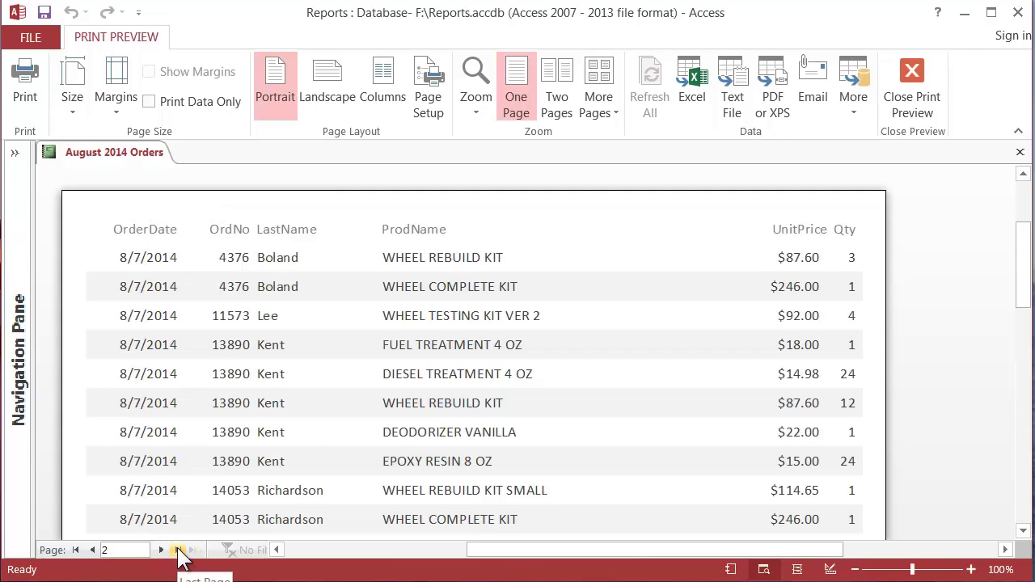
{"action": "left_click", "coordinate": [178, 550]}
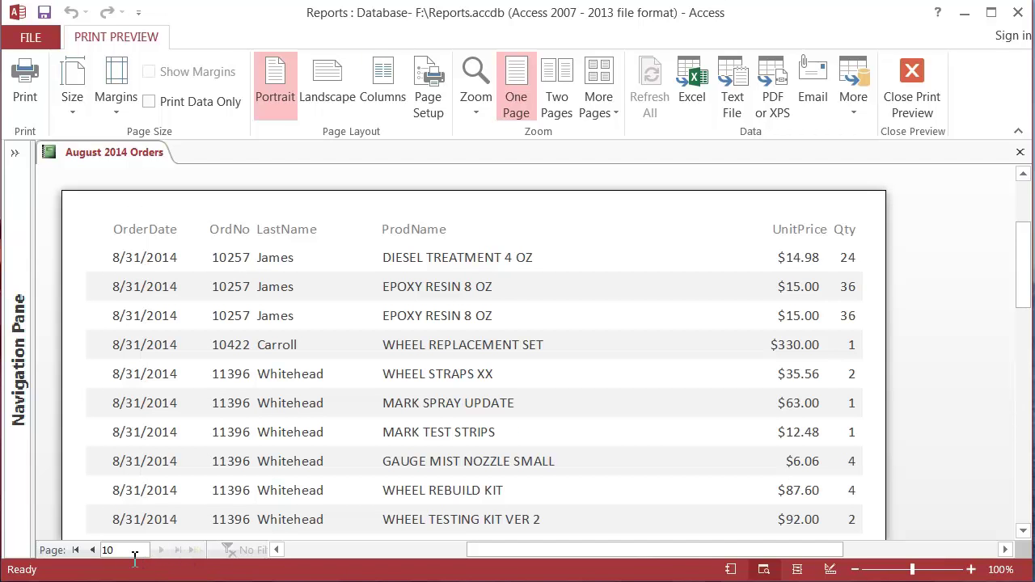
{"action": "mouse_move", "coordinate": [396, 436]}
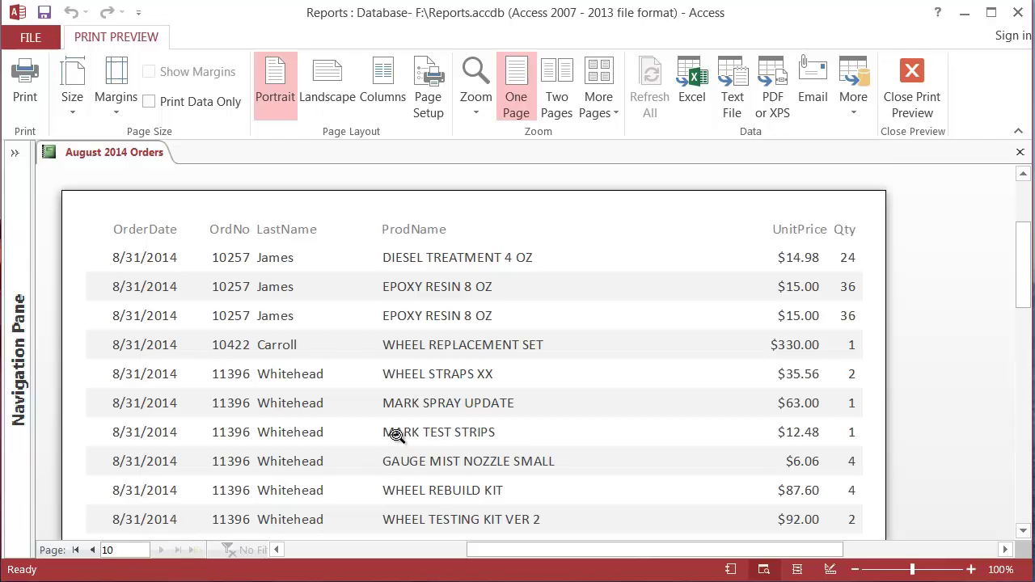
{"action": "scroll", "scroll_direction": "down", "scroll_amount": 3}
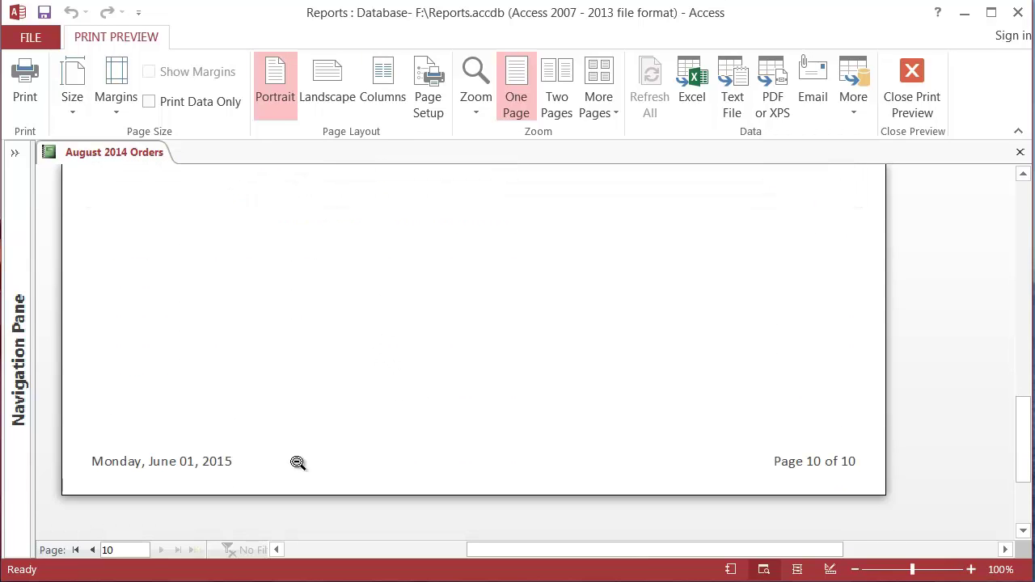
{"action": "mouse_move", "coordinate": [806, 463]}
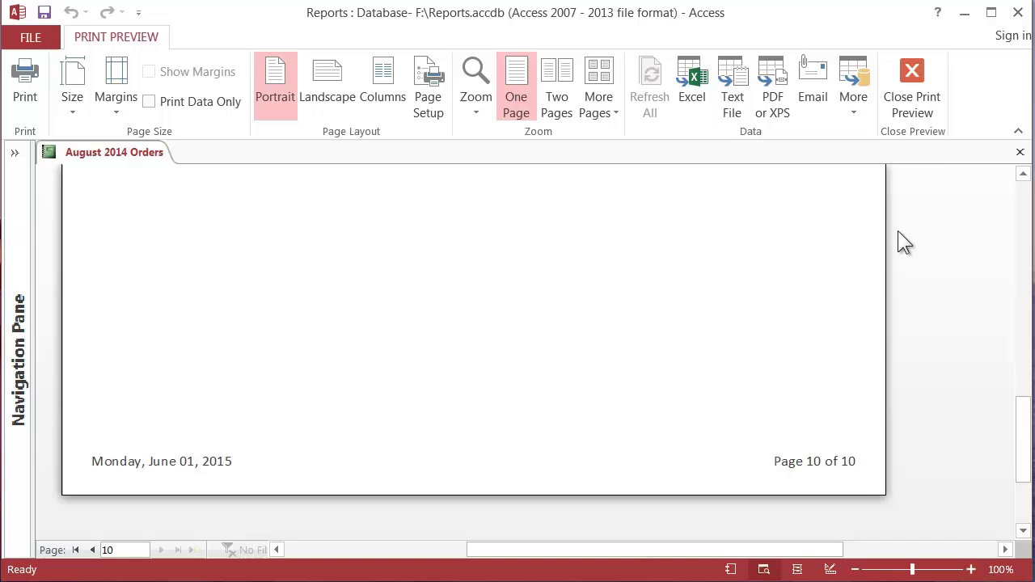
{"action": "mouse_move", "coordinate": [913, 80]}
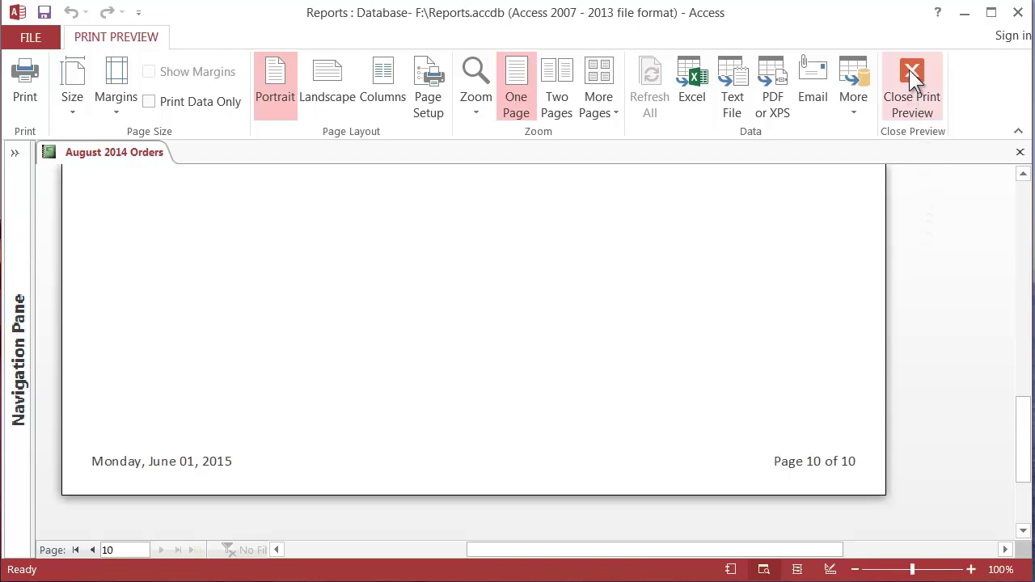
Close Print Preview to return the August 2014 Orders report to Design View
{"action": "left_click", "coordinate": [912, 84]}
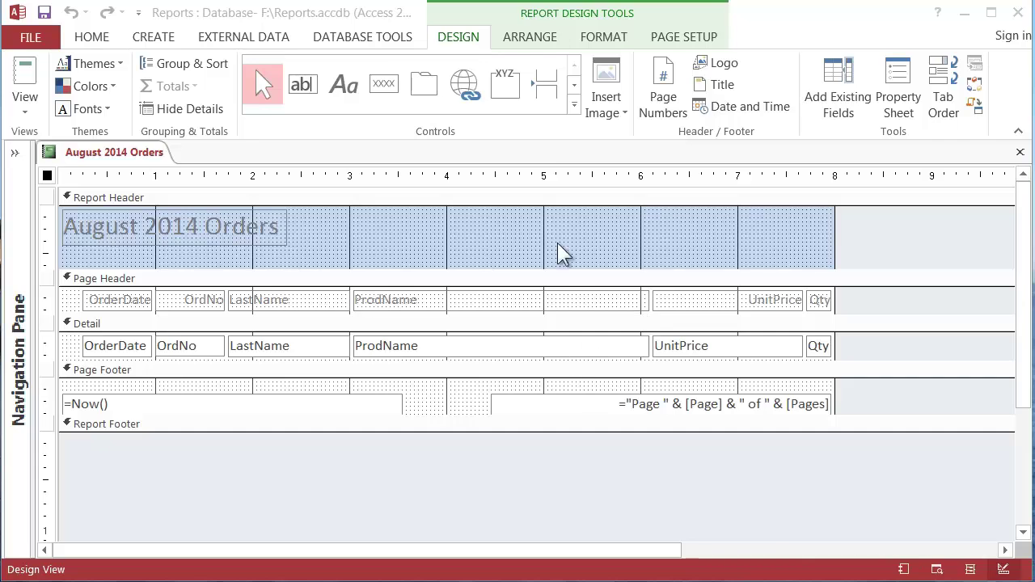
{"action": "mouse_move", "coordinate": [574, 30]}
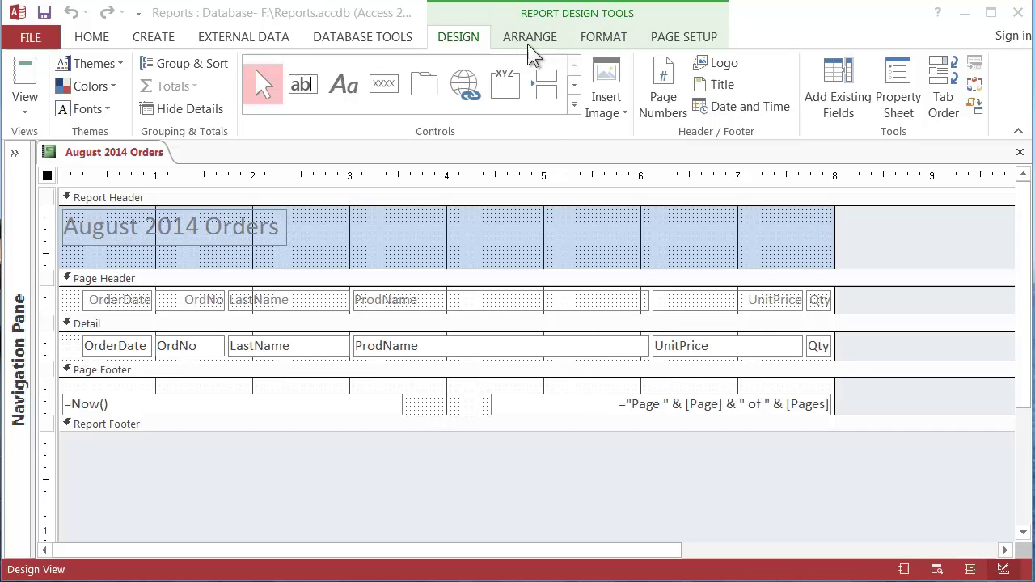
{"action": "mouse_move", "coordinate": [472, 48]}
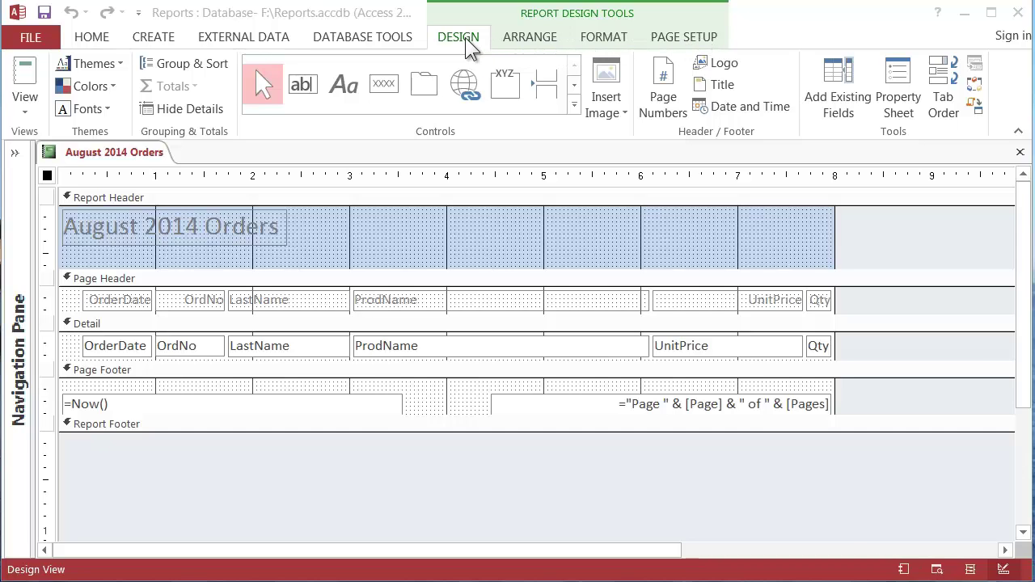
{"action": "mouse_move", "coordinate": [663, 52]}
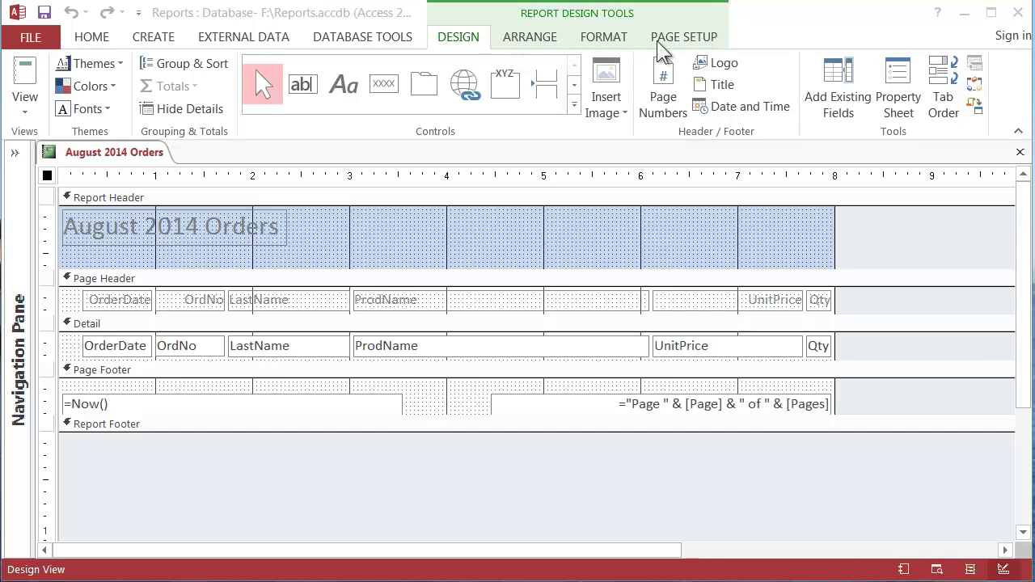
{"action": "mouse_move", "coordinate": [450, 84]}
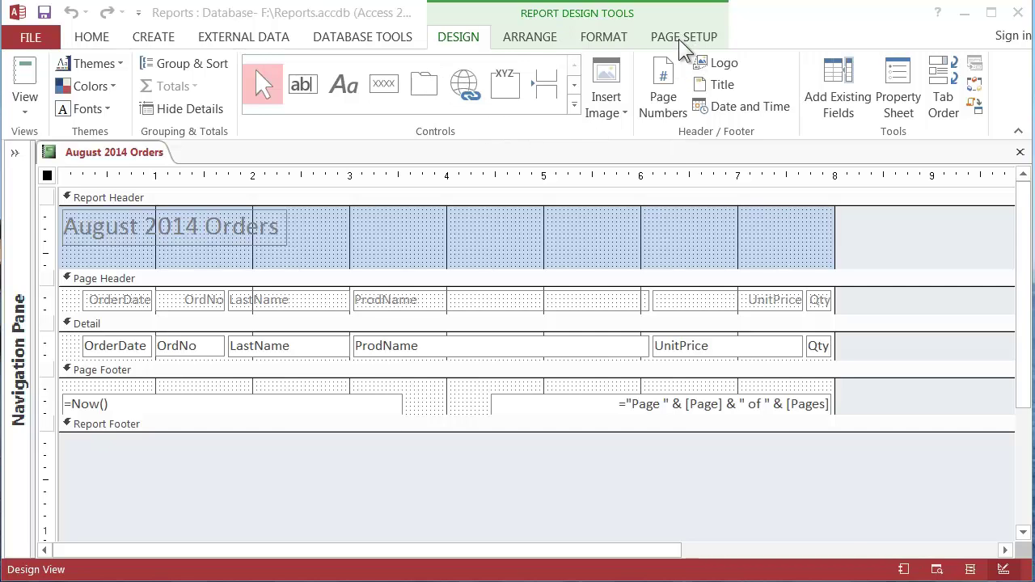
{"action": "mouse_move", "coordinate": [686, 47]}
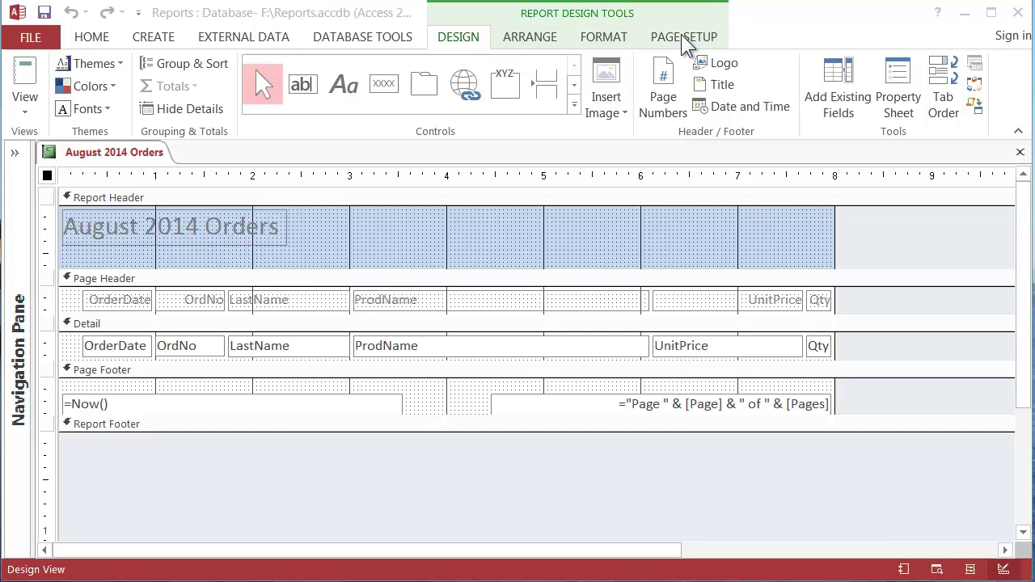
Show the report's margin presets (Normal, Wide, Narrow) from Page Setup
{"action": "left_click", "coordinate": [683, 36]}
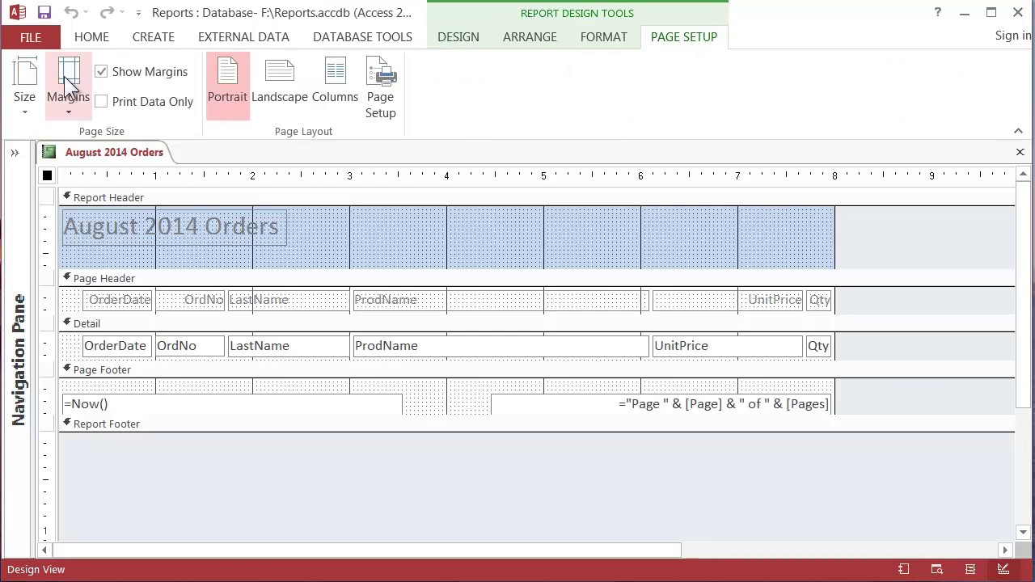
{"action": "mouse_move", "coordinate": [68, 80]}
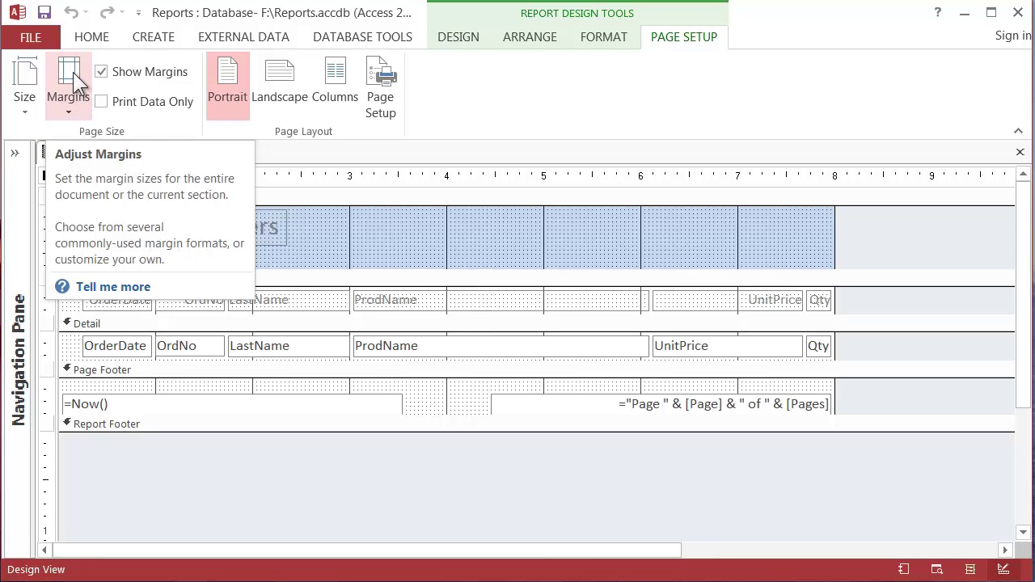
{"action": "left_click", "coordinate": [67, 81]}
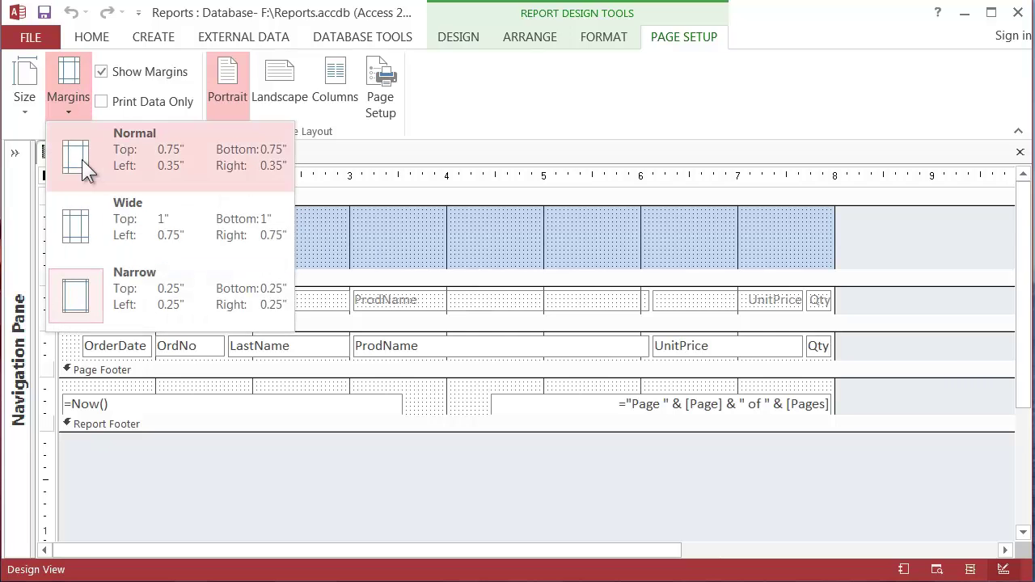
{"action": "mouse_move", "coordinate": [145, 311]}
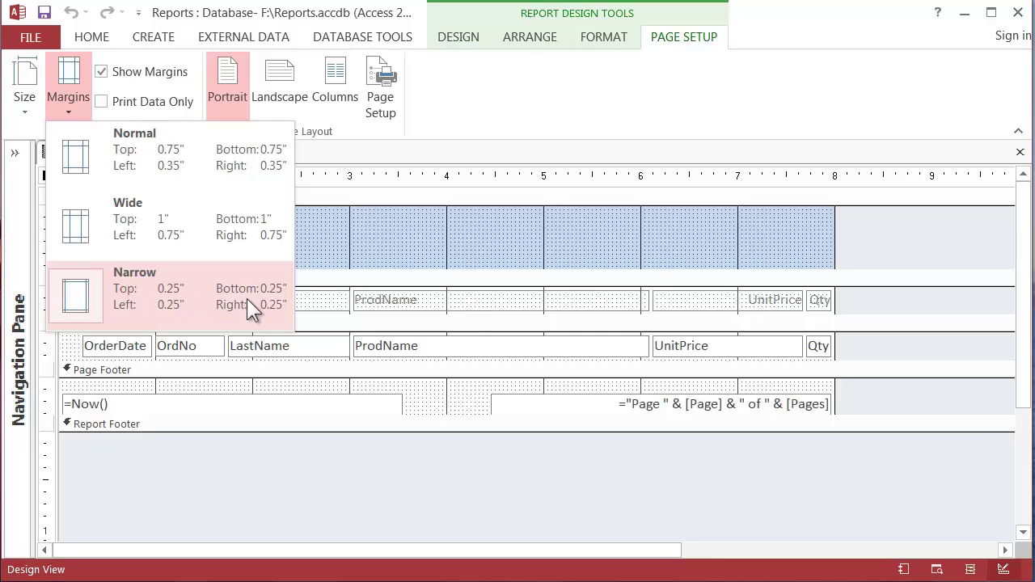
{"action": "mouse_move", "coordinate": [154, 306]}
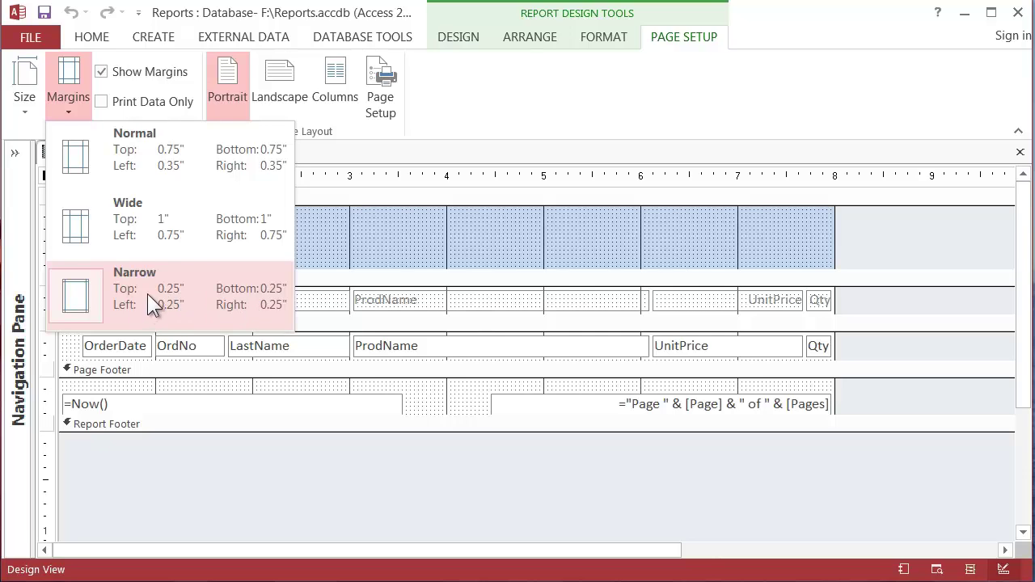
{"action": "mouse_move", "coordinate": [173, 327]}
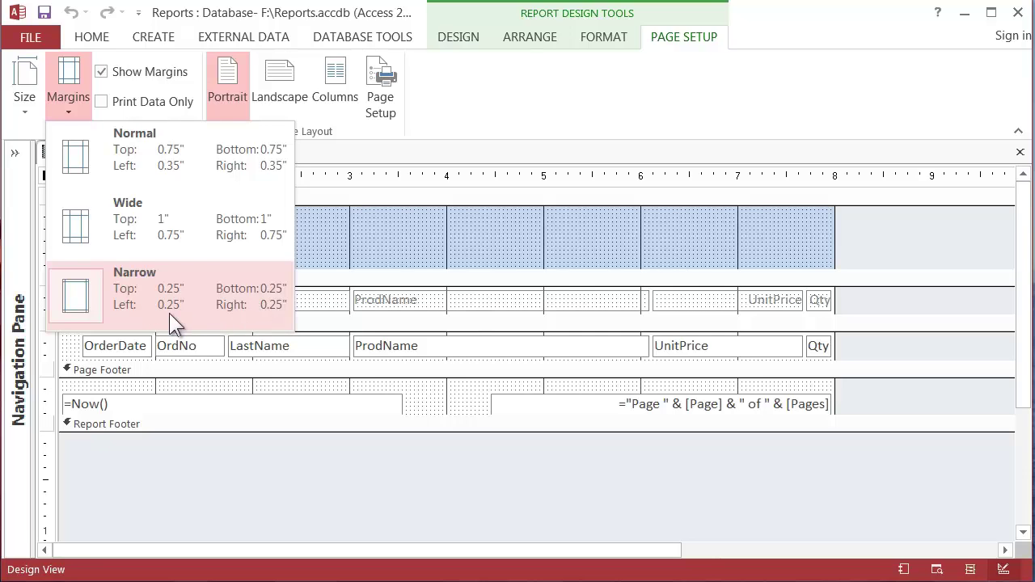
{"action": "mouse_move", "coordinate": [178, 294]}
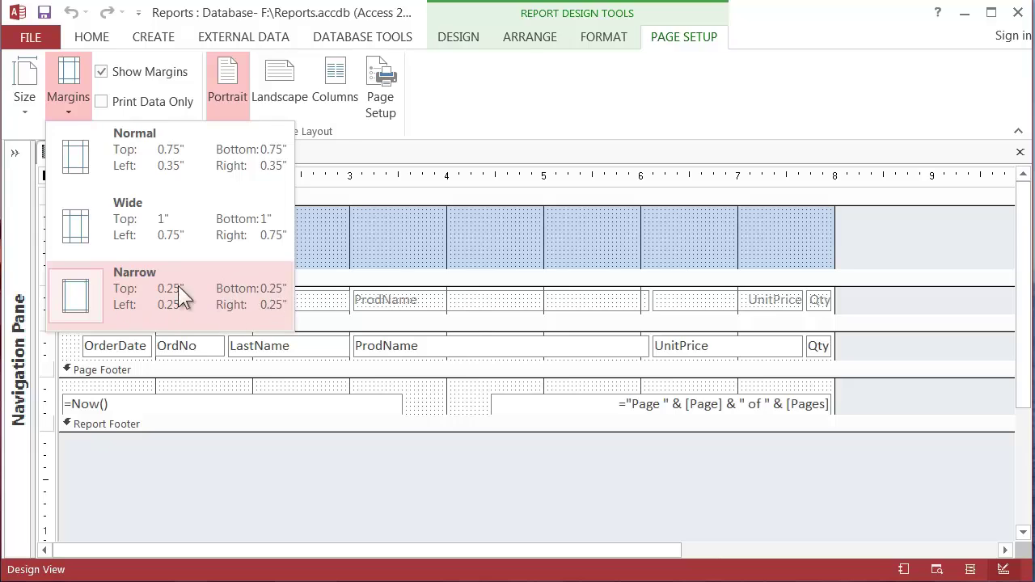
{"action": "mouse_move", "coordinate": [197, 308]}
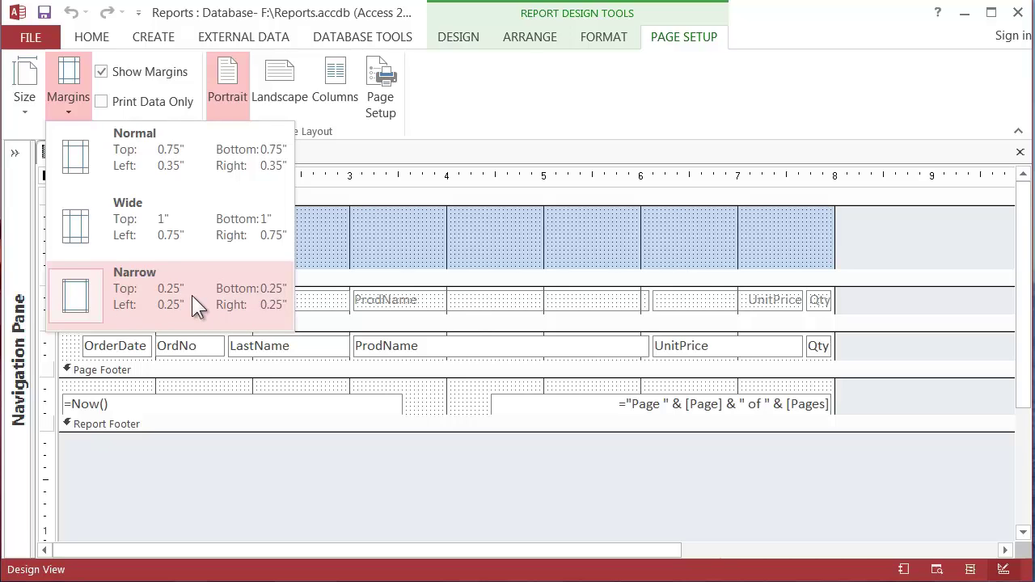
{"action": "mouse_move", "coordinate": [146, 308]}
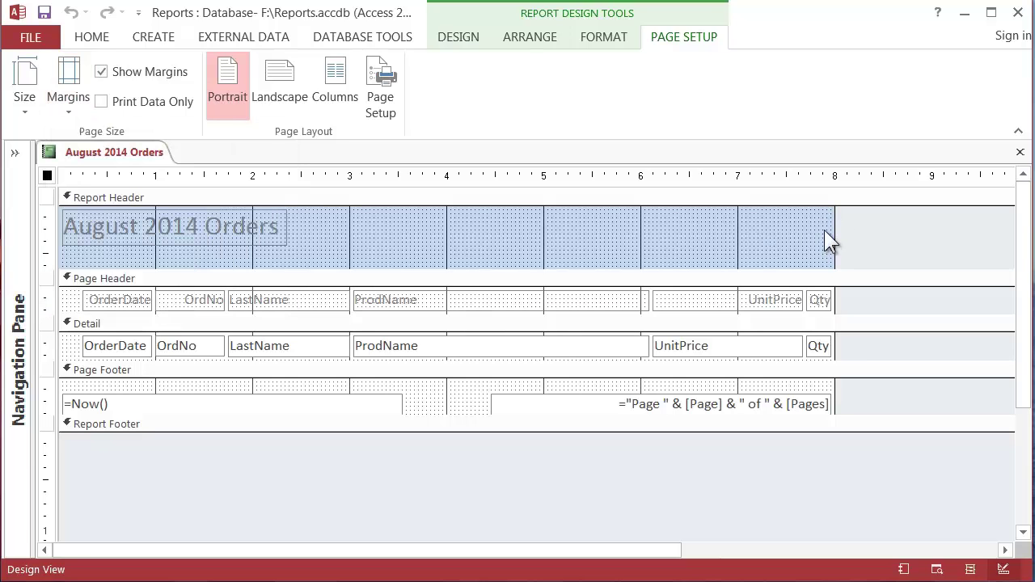
{"action": "mouse_move", "coordinate": [838, 177]}
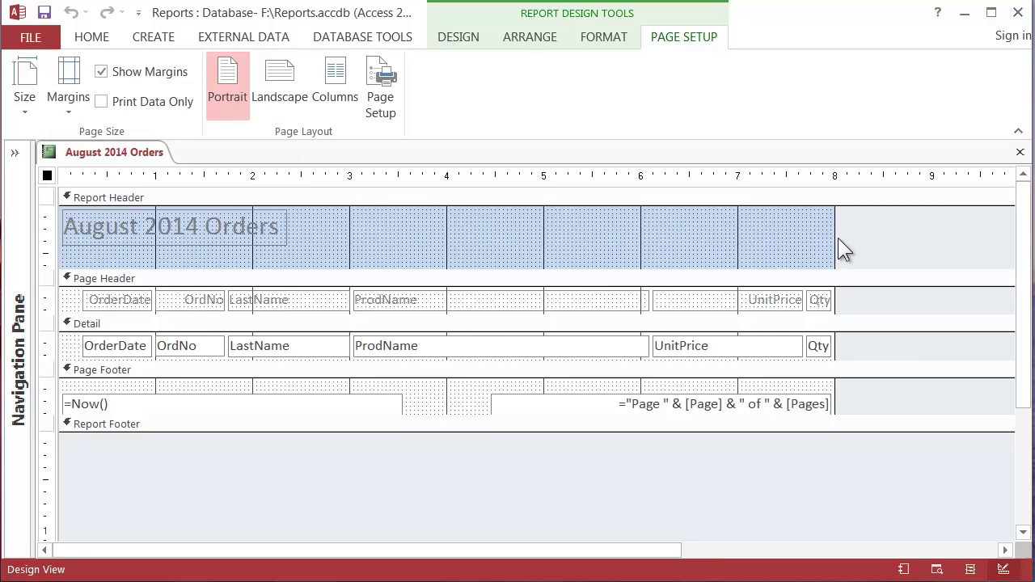
{"action": "mouse_move", "coordinate": [165, 272]}
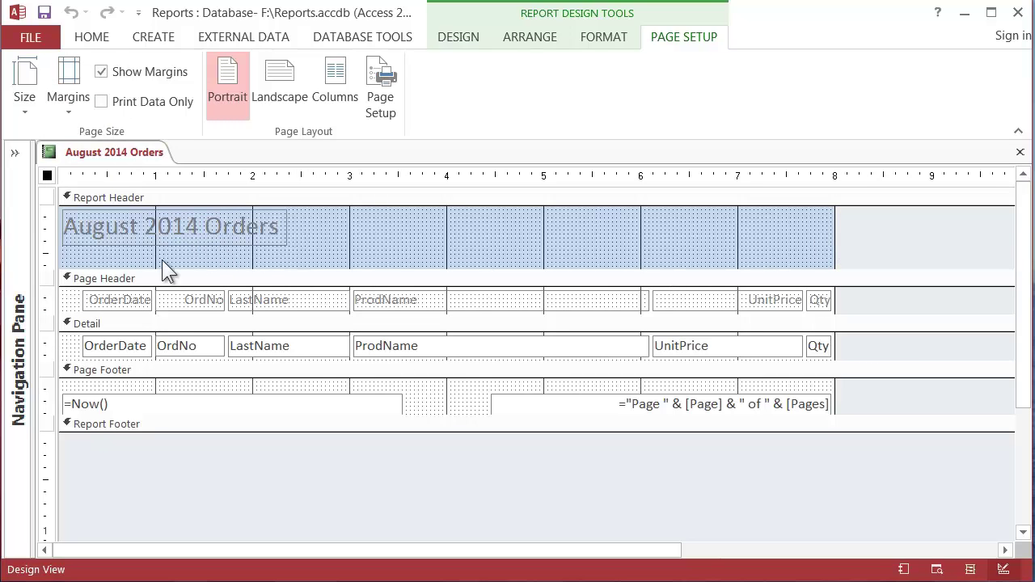
{"action": "mouse_move", "coordinate": [133, 250]}
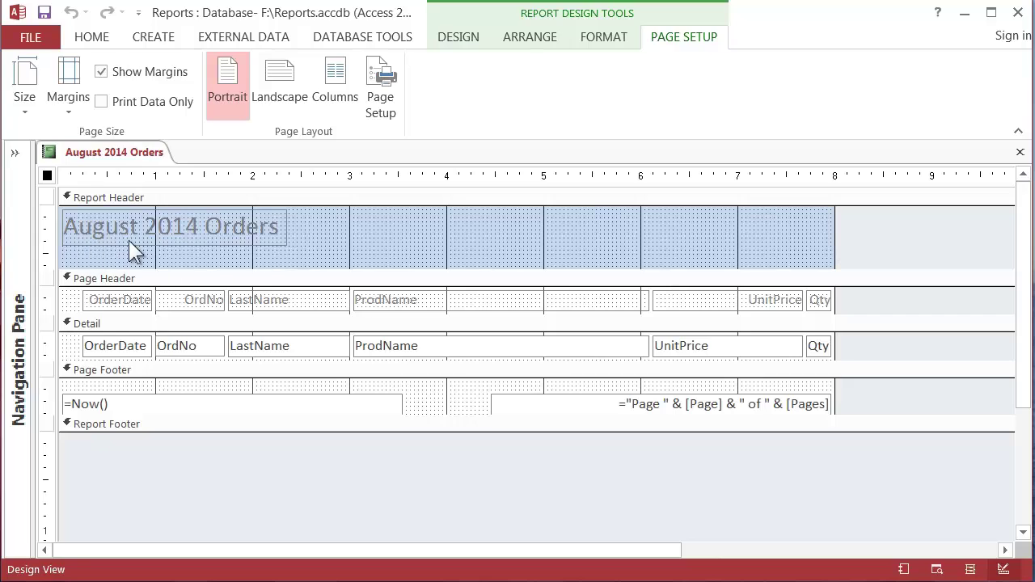
{"action": "mouse_move", "coordinate": [236, 428]}
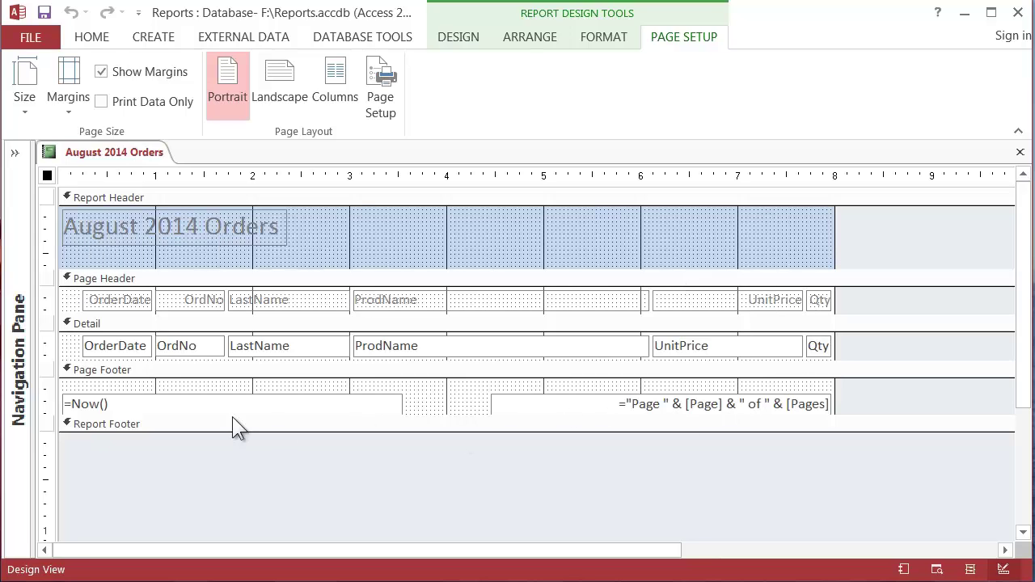
{"action": "mouse_move", "coordinate": [250, 405]}
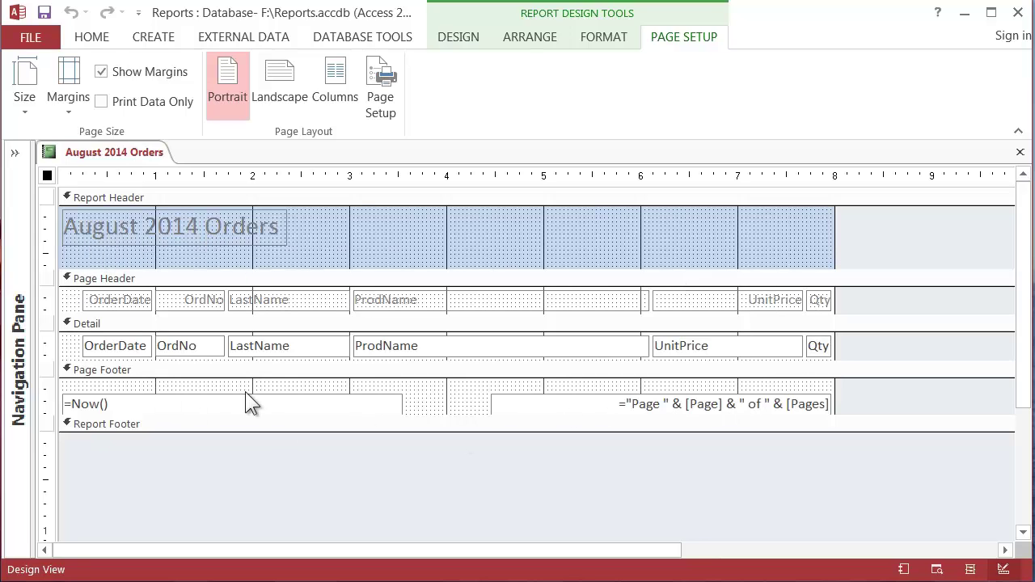
{"action": "mouse_move", "coordinate": [311, 356]}
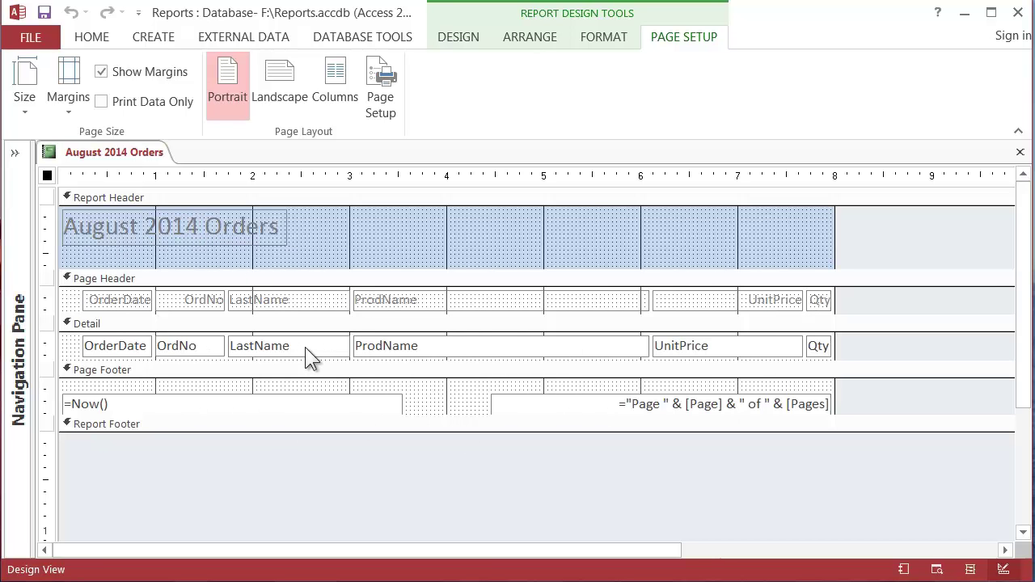
{"action": "mouse_move", "coordinate": [705, 411]}
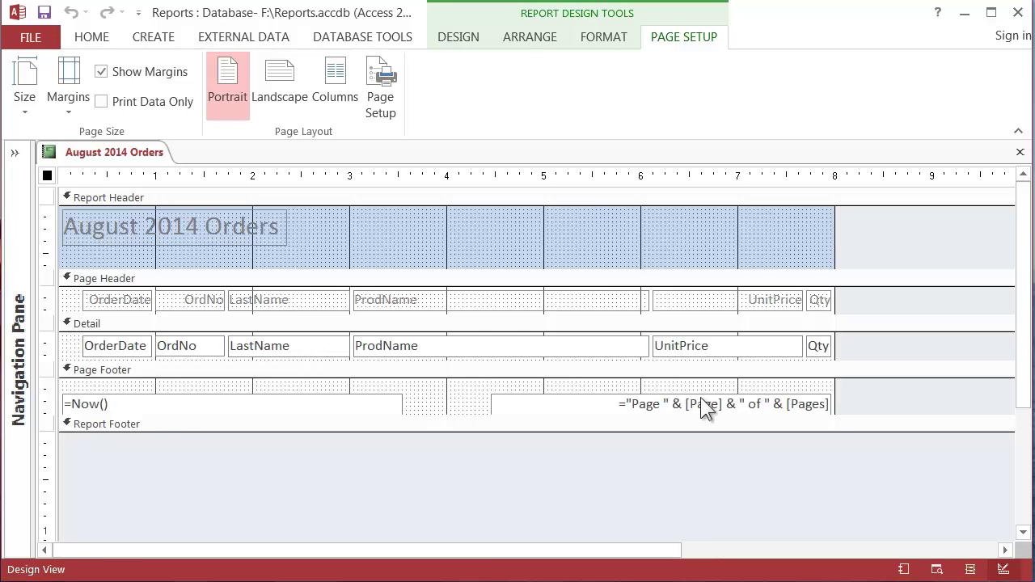